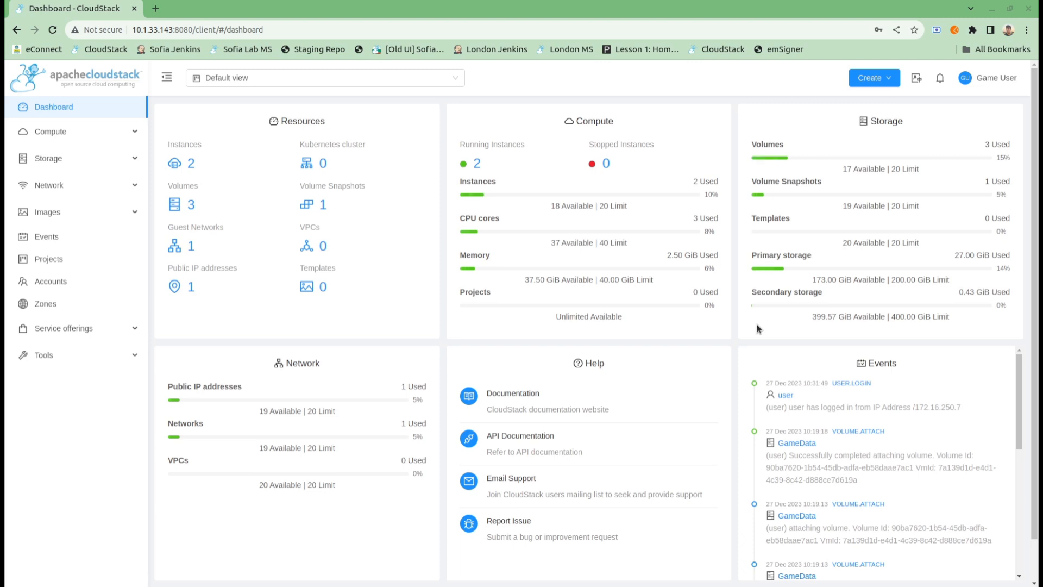
{"action": "mouse_move", "coordinate": [753, 332]}
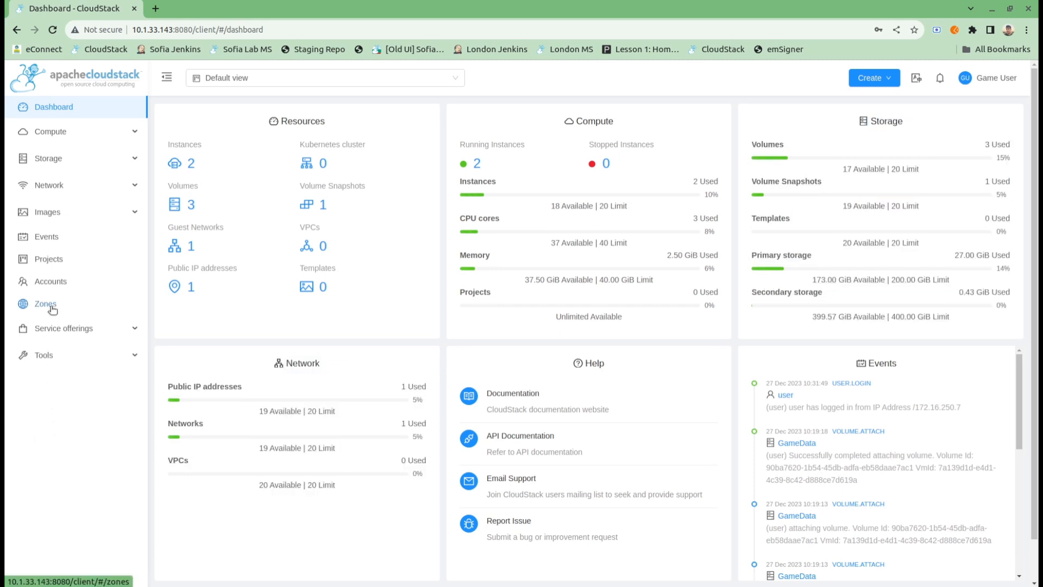
Show the Zones list with the New Delhi and London zones
{"action": "left_click", "coordinate": [46, 303]}
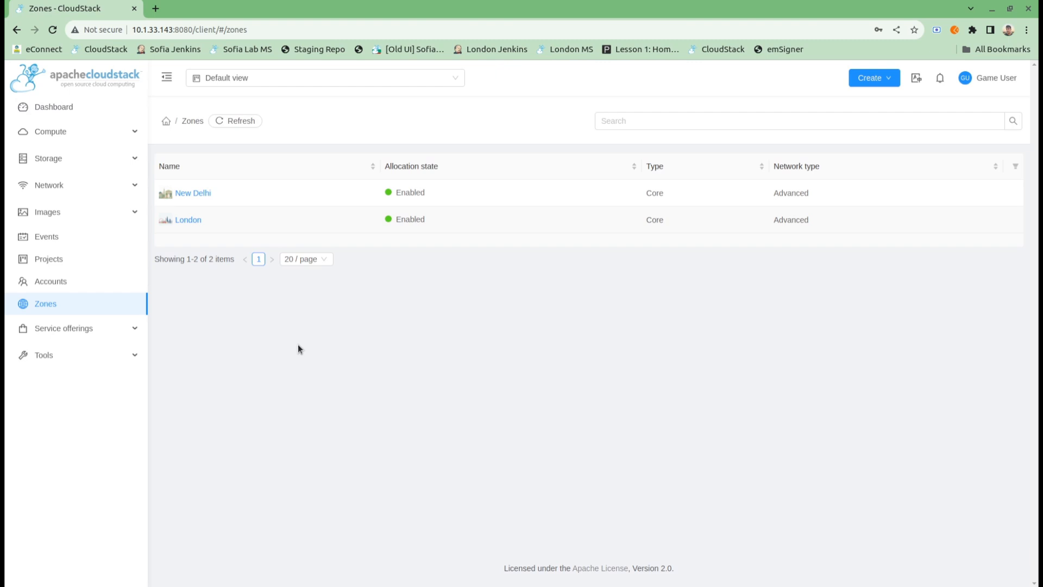
{"action": "mouse_move", "coordinate": [246, 197]}
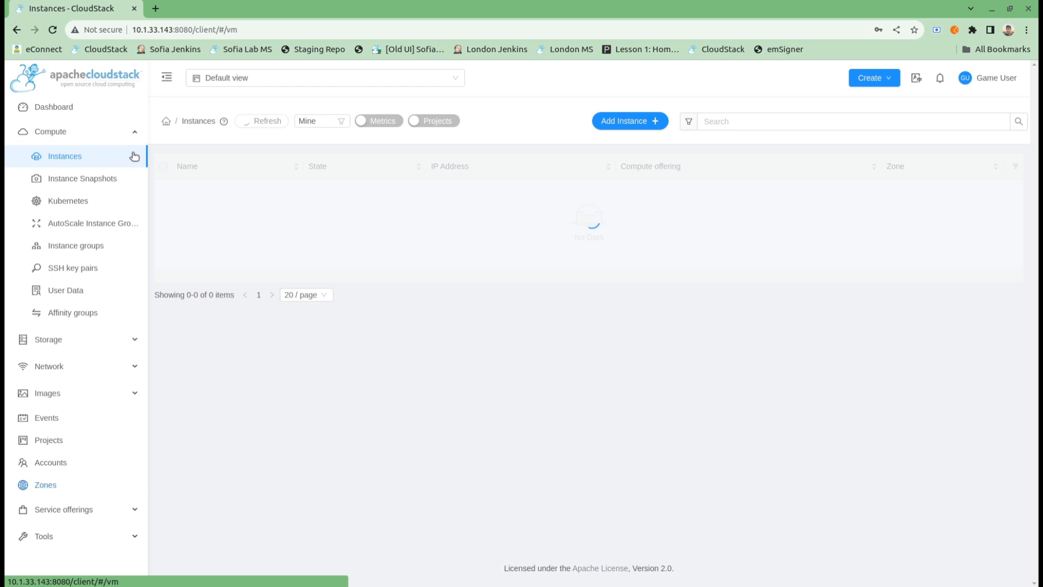
{"action": "left_click", "coordinate": [262, 121]}
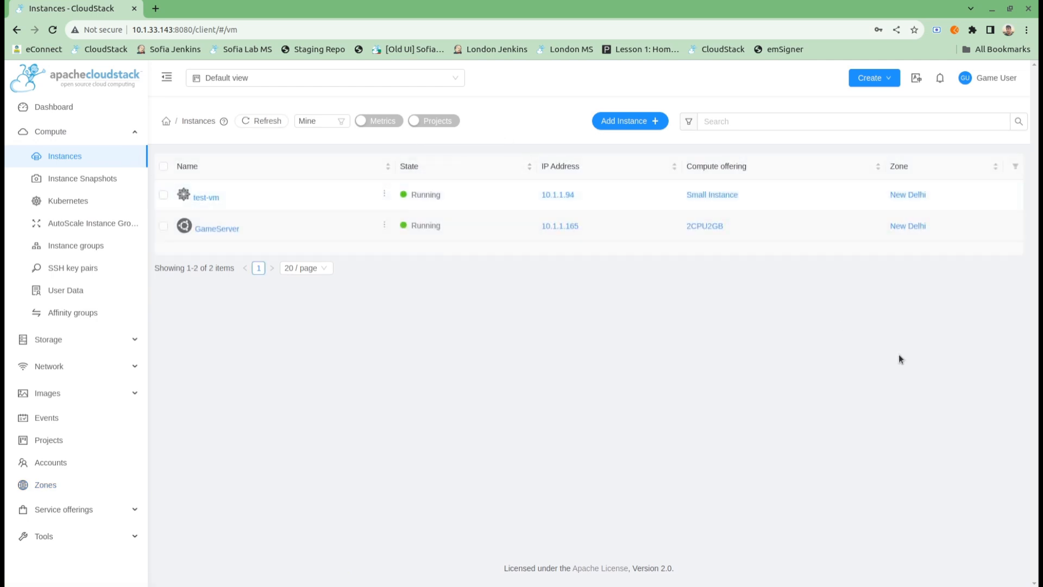
{"action": "mouse_move", "coordinate": [327, 356]}
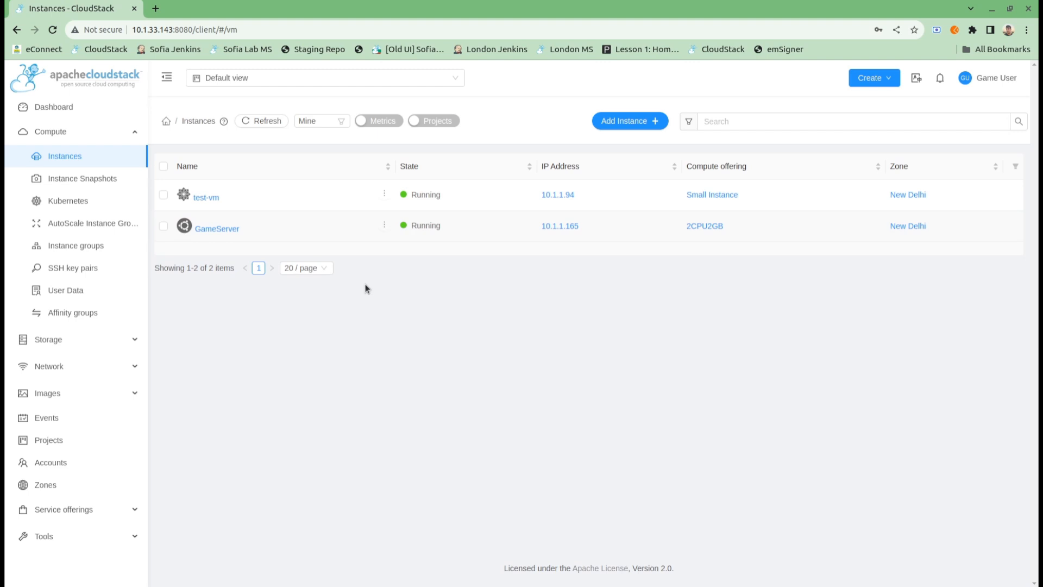
{"action": "mouse_move", "coordinate": [340, 312]}
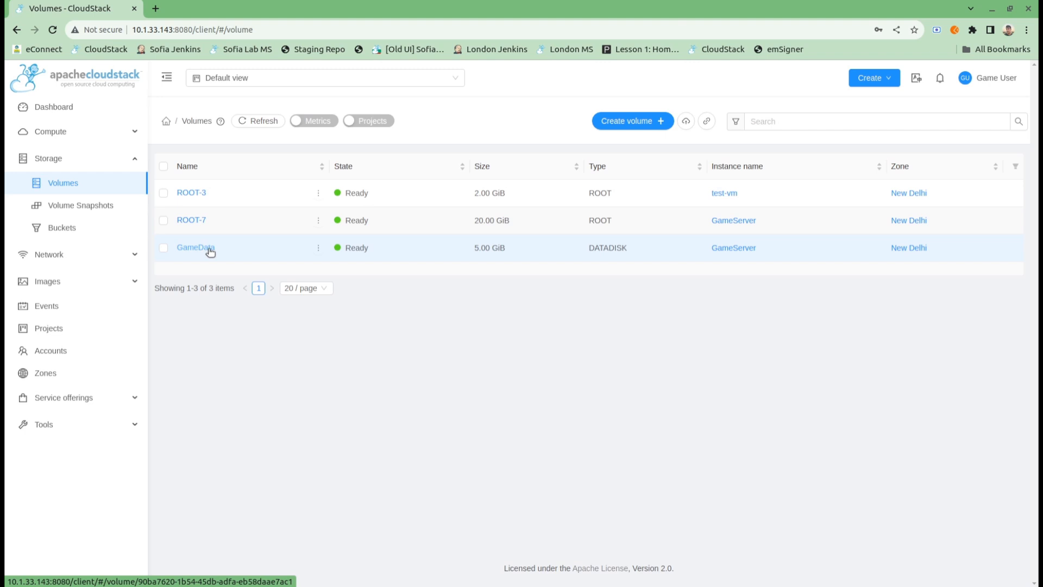
{"action": "mouse_move", "coordinate": [287, 261]}
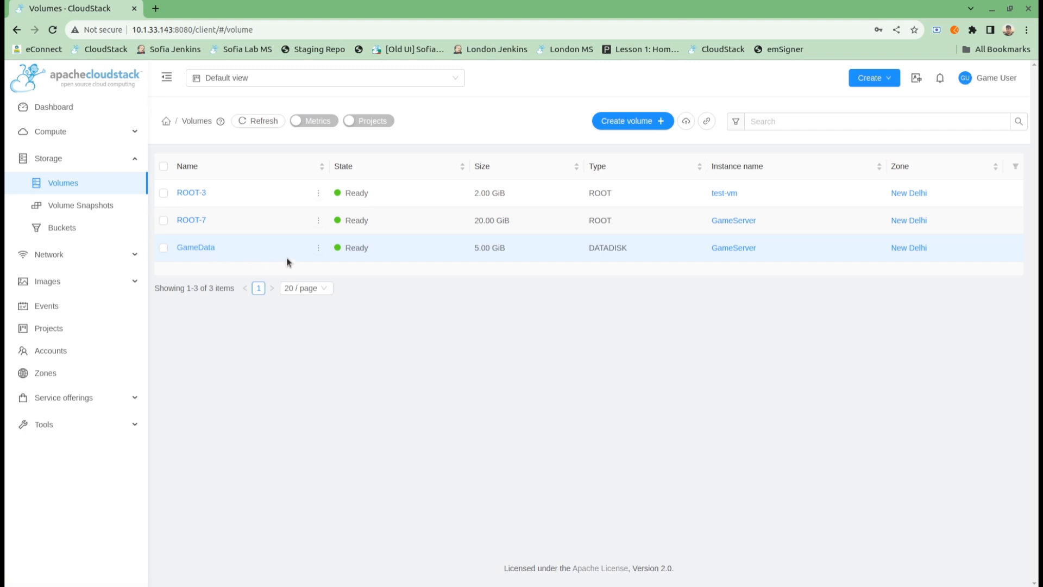
{"action": "mouse_move", "coordinate": [923, 248]}
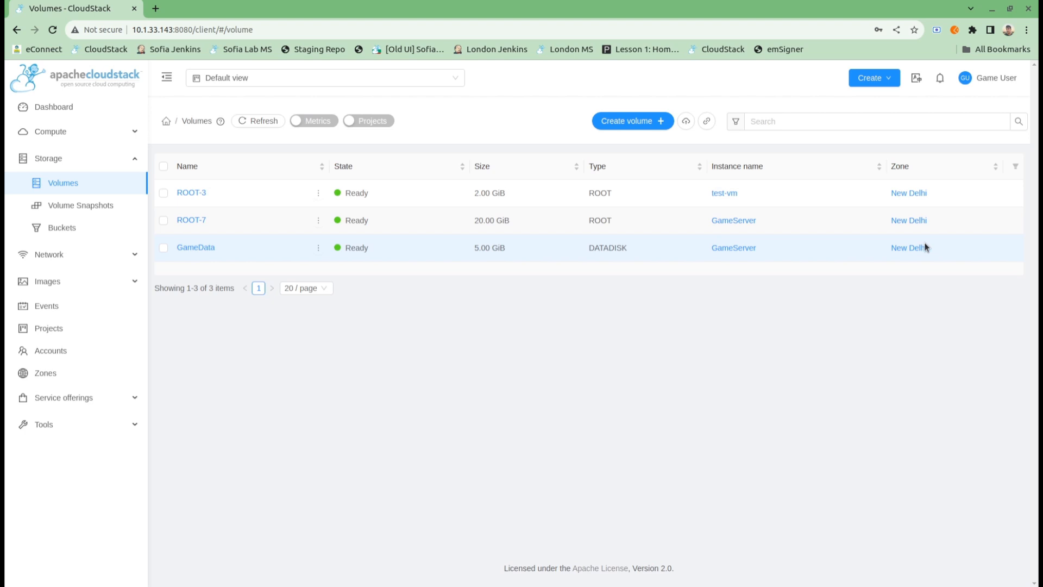
{"action": "mouse_move", "coordinate": [923, 465]}
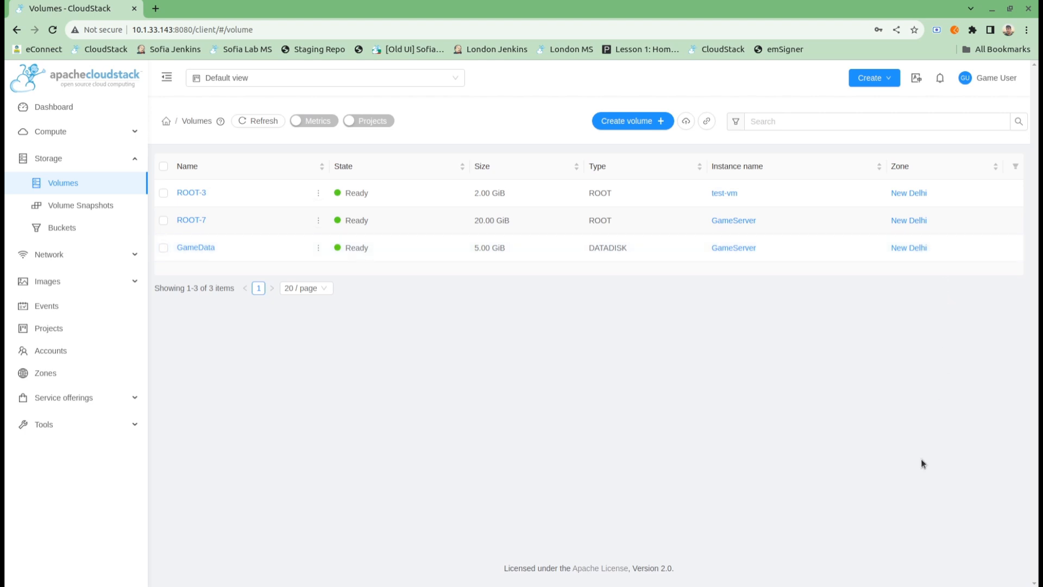
{"action": "mouse_move", "coordinate": [313, 262]}
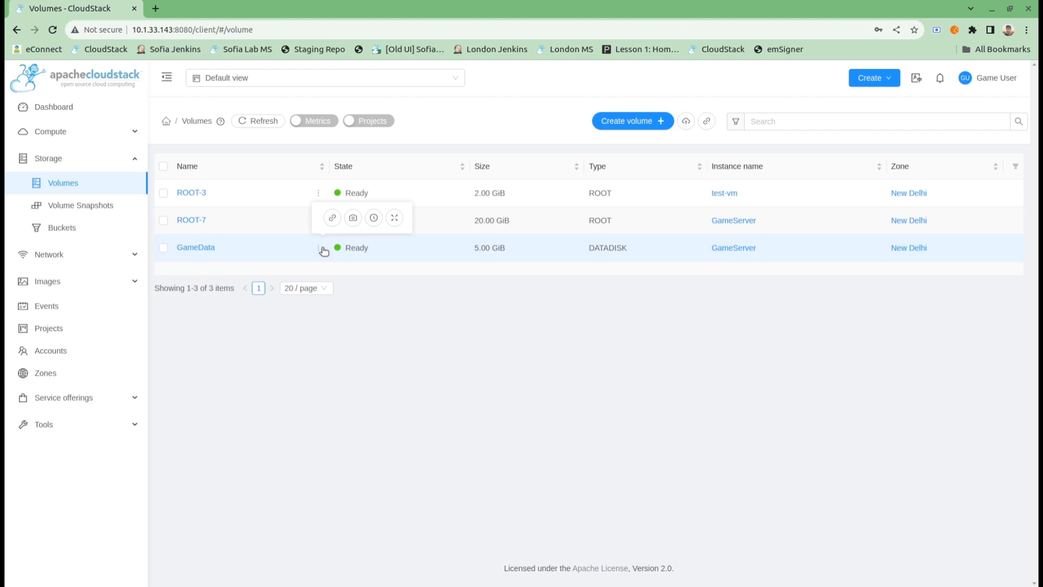
{"action": "mouse_move", "coordinate": [324, 248]}
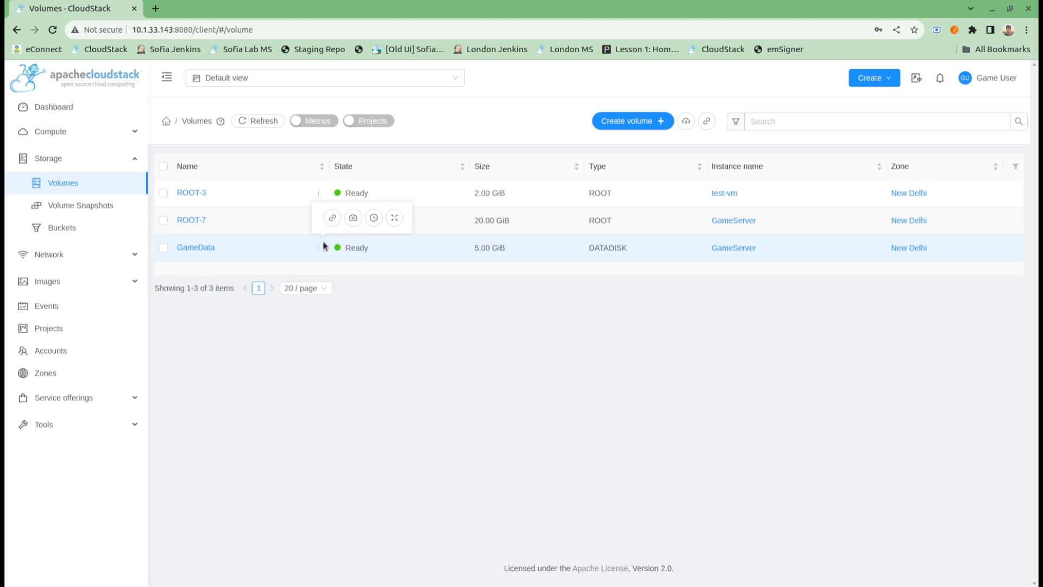
Bring up the Take Snapshot form for the GameData data volume
{"action": "left_click", "coordinate": [352, 218]}
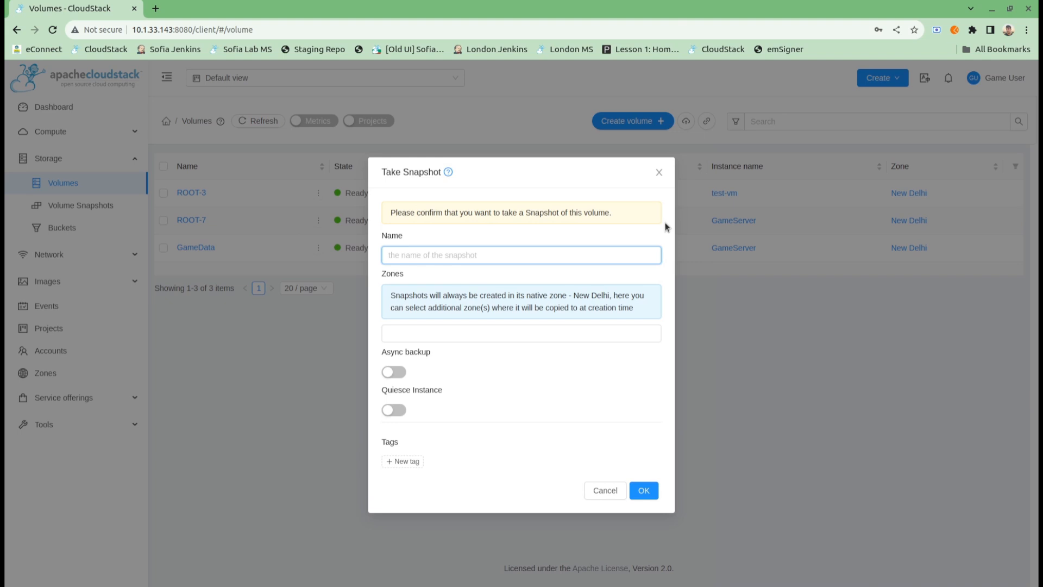
Submit a GameData snapshot named snap1 with London as an additional copy zone
{"action": "left_click", "coordinate": [520, 255]}
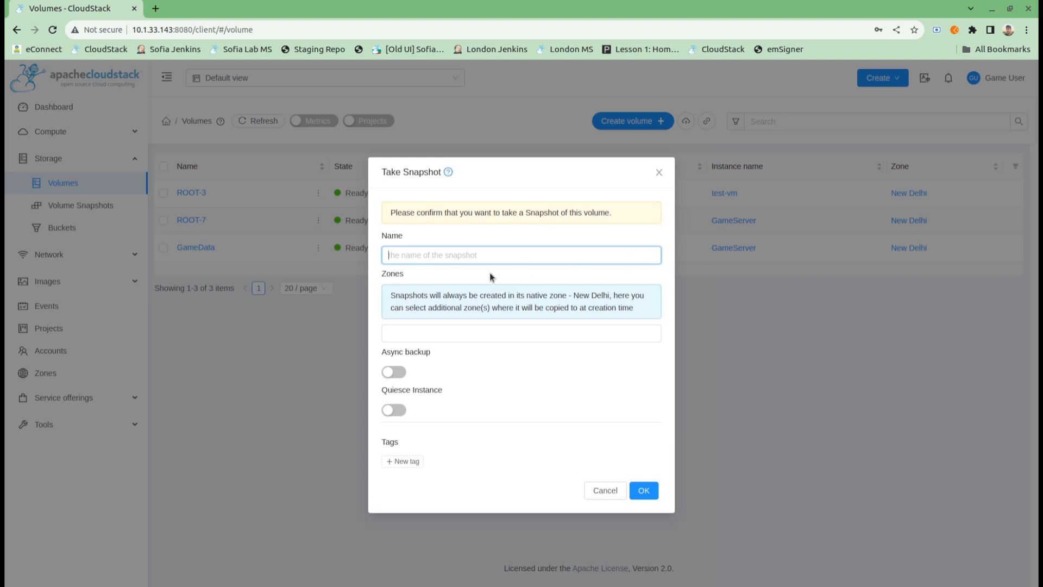
{"action": "mouse_move", "coordinate": [467, 288]}
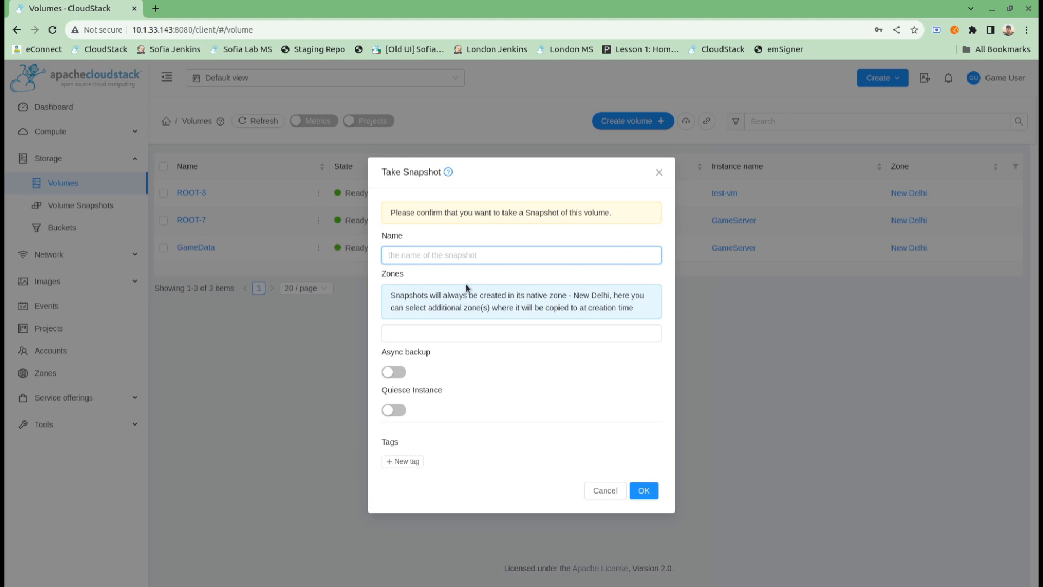
{"action": "mouse_move", "coordinate": [425, 292]}
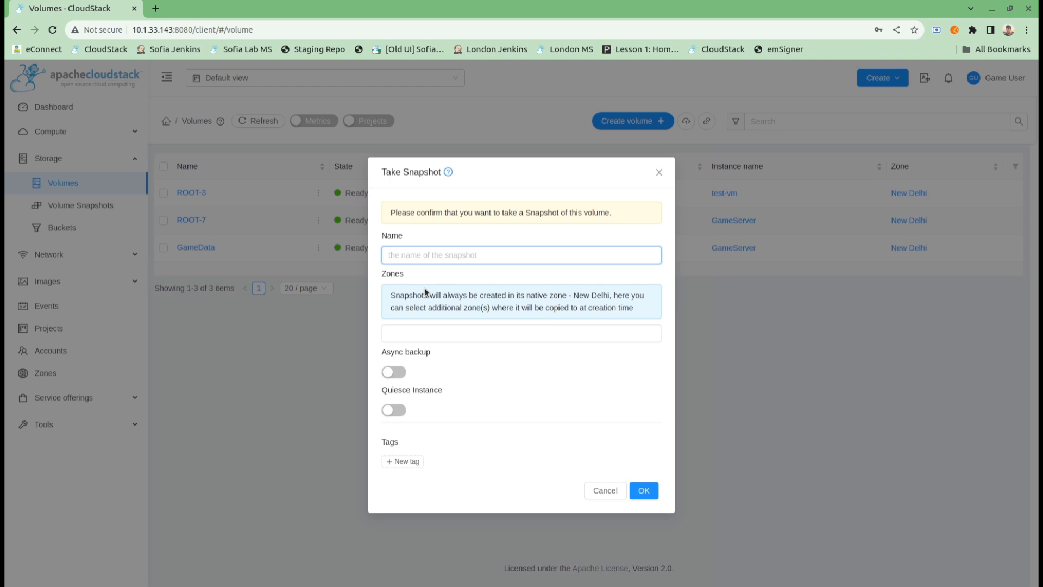
{"action": "left_click", "coordinate": [521, 255]}
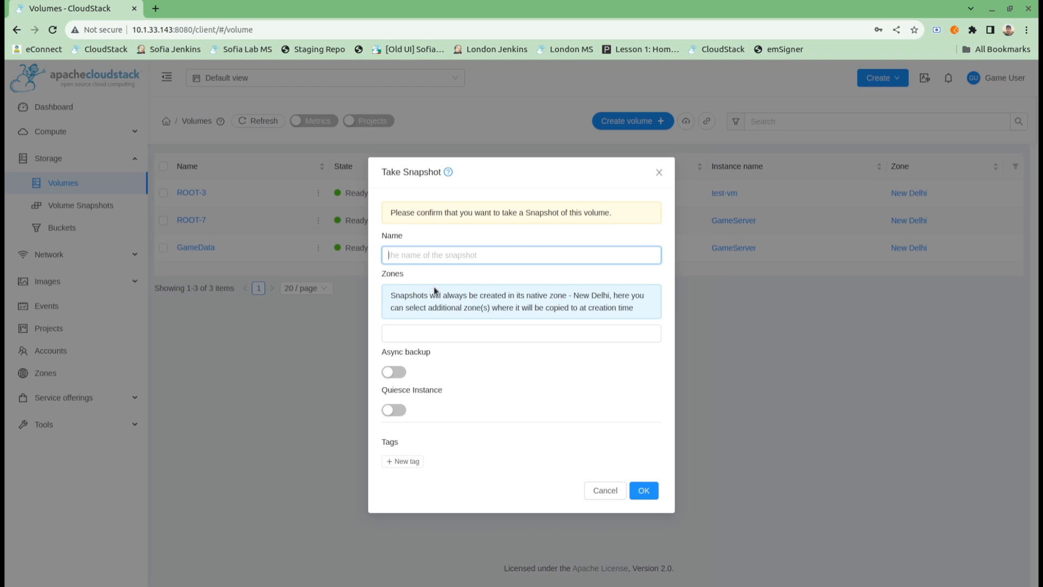
{"action": "left_click", "coordinate": [521, 332]}
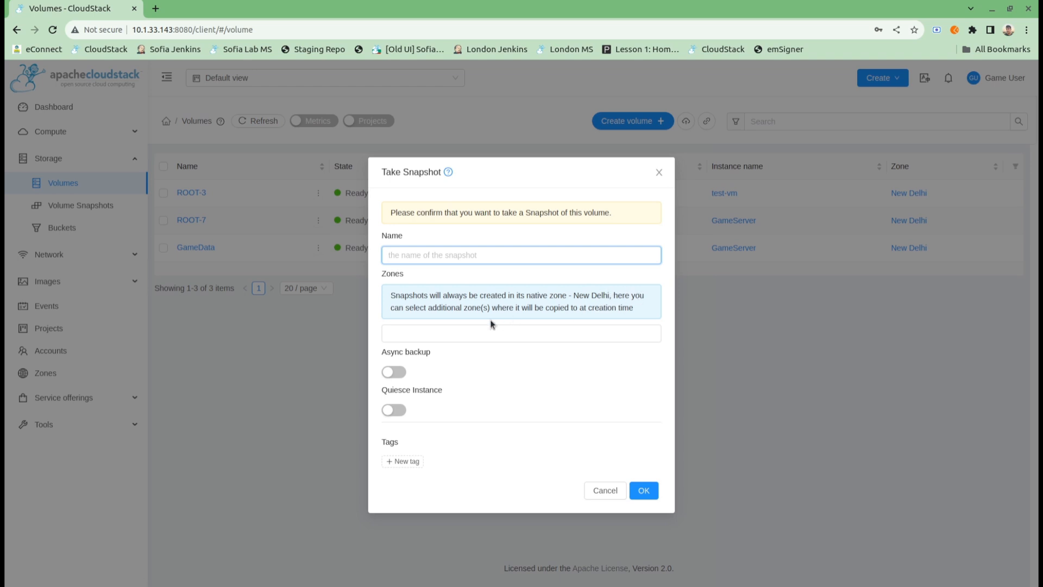
{"action": "left_click", "coordinate": [521, 255]}
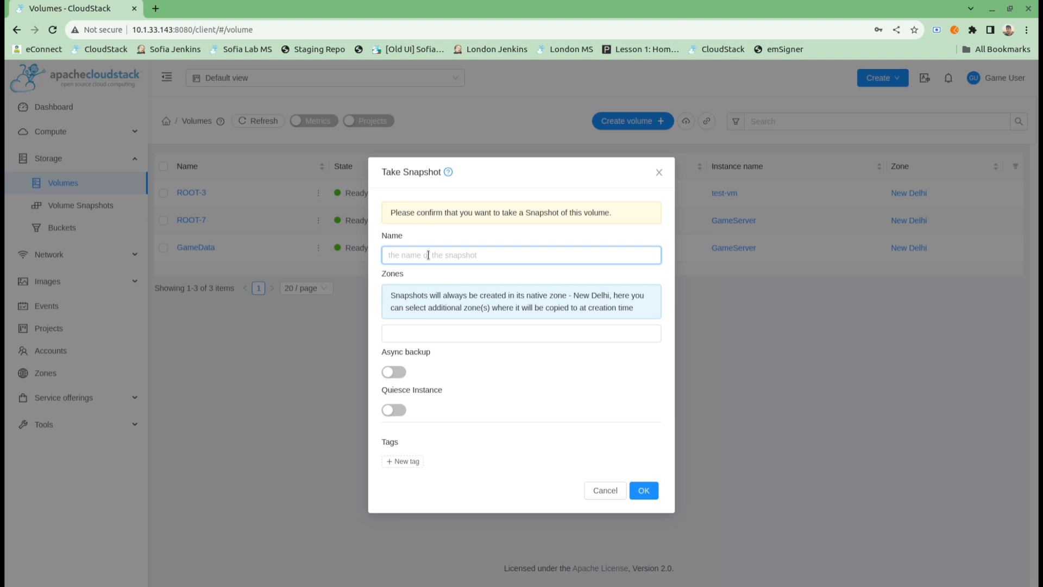
{"action": "type", "text": "sr"}
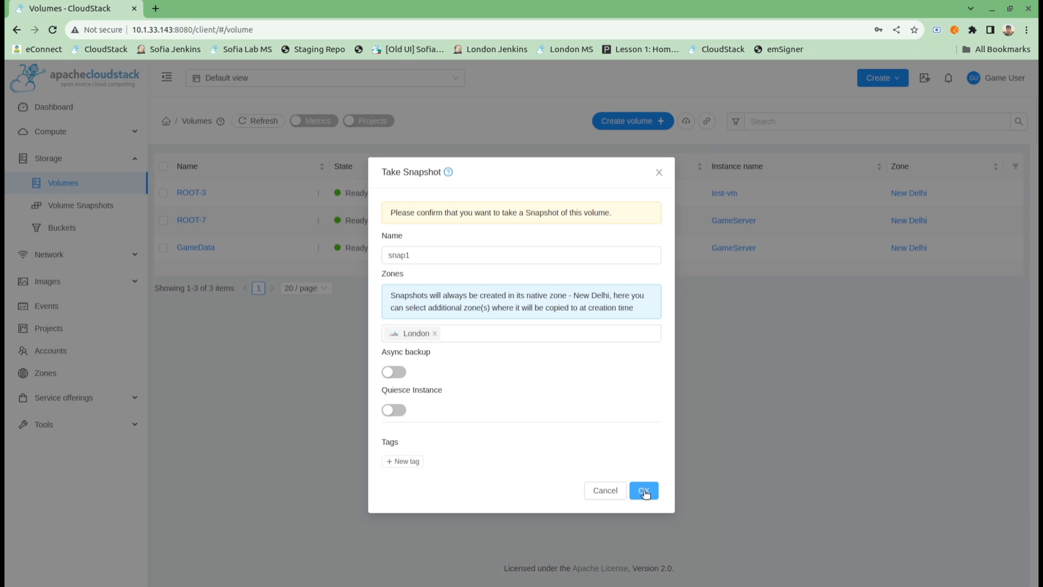
{"action": "left_click", "coordinate": [642, 490]}
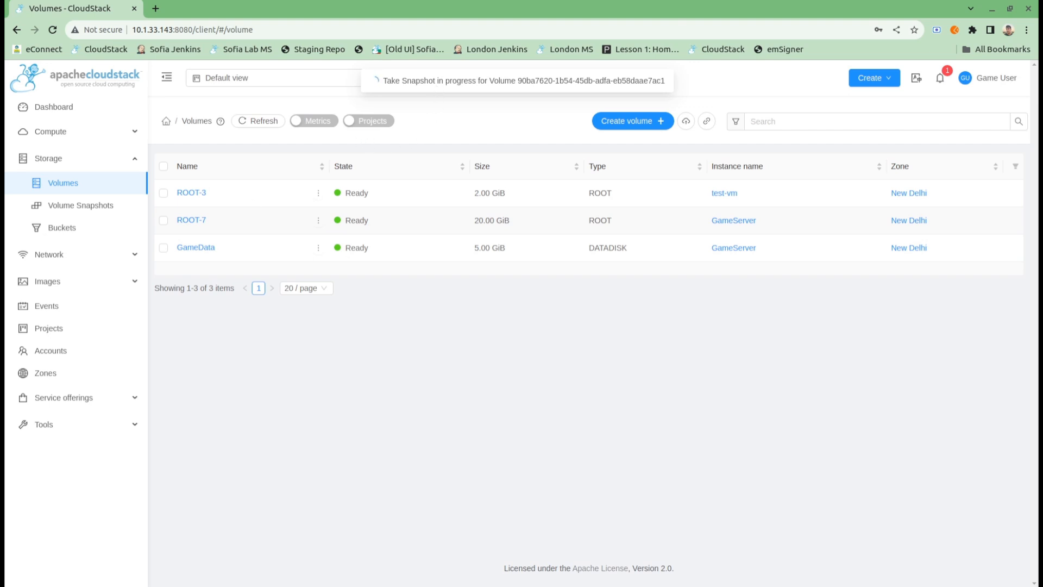
Check snap1's zones (New Delhi only, backing up), then return to the Volumes list
{"action": "left_click", "coordinate": [80, 205]}
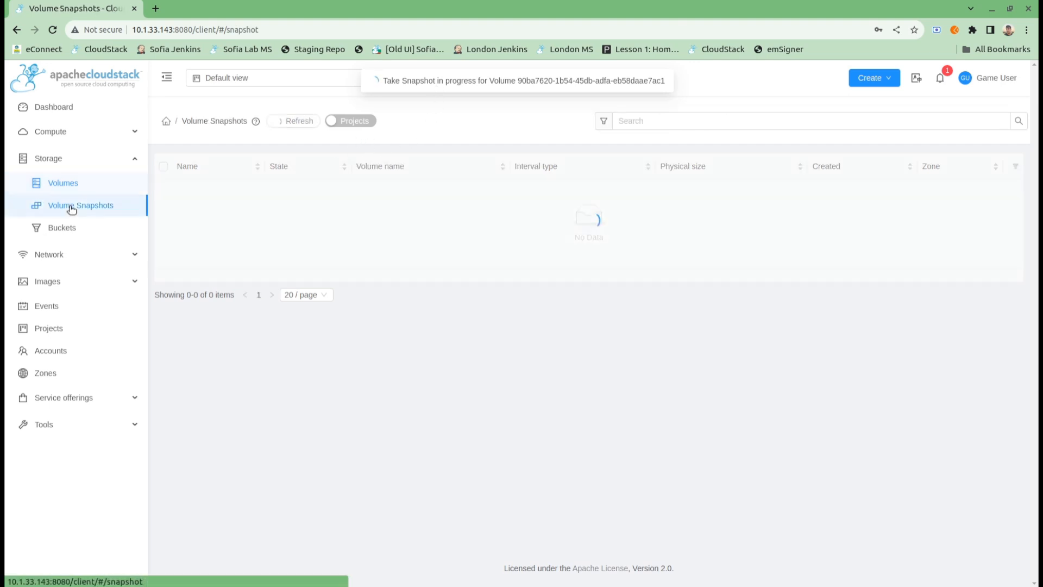
{"action": "left_click", "coordinate": [293, 121]}
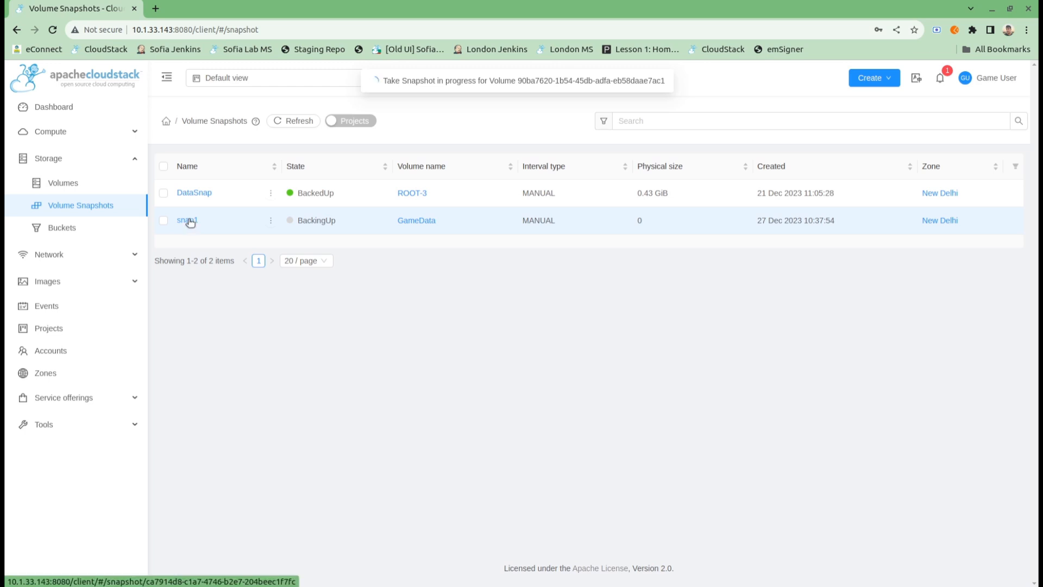
{"action": "left_click", "coordinate": [187, 221]}
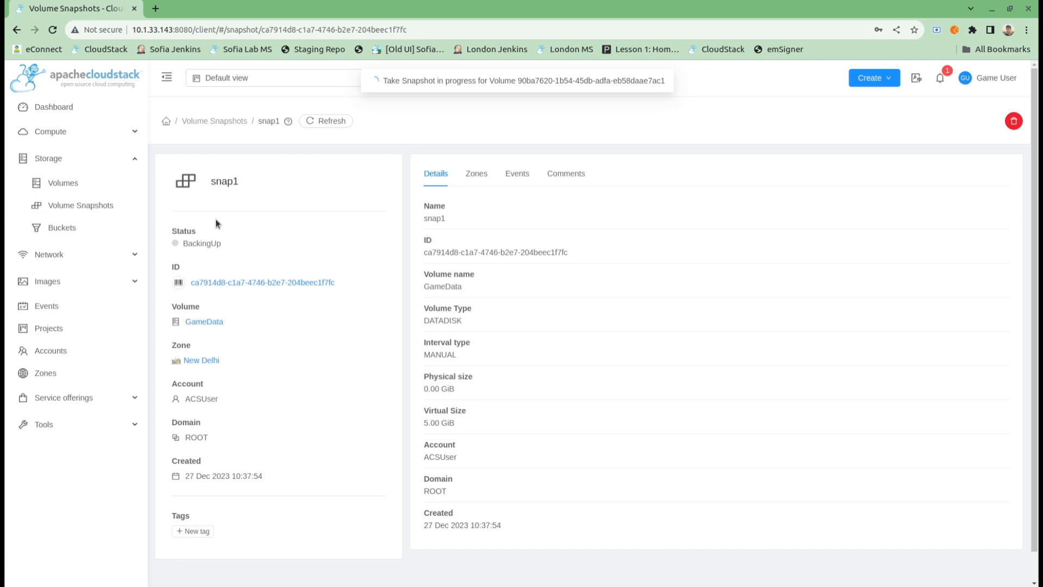
{"action": "mouse_move", "coordinate": [538, 168]}
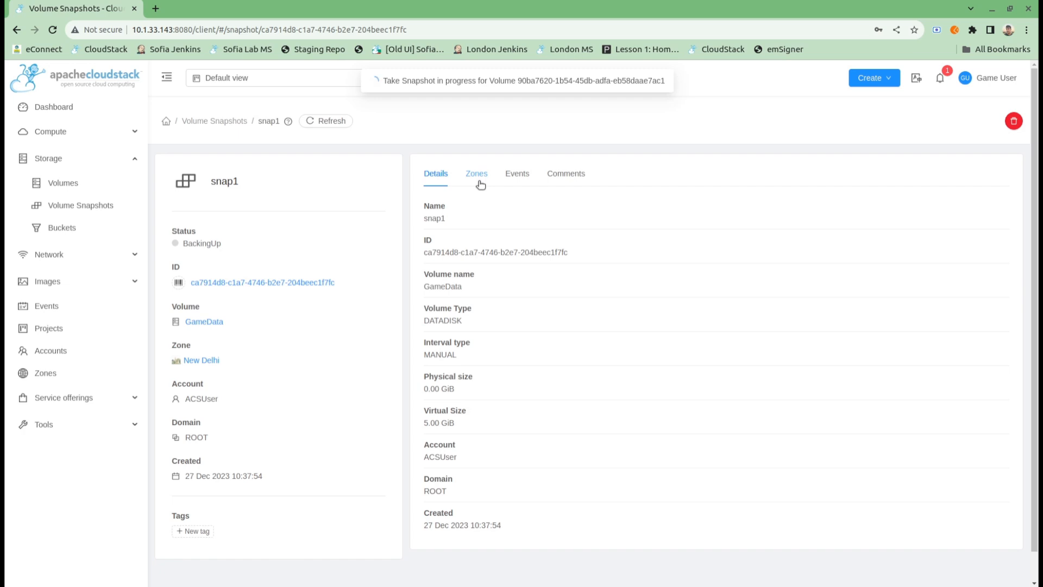
{"action": "left_click", "coordinate": [476, 174]}
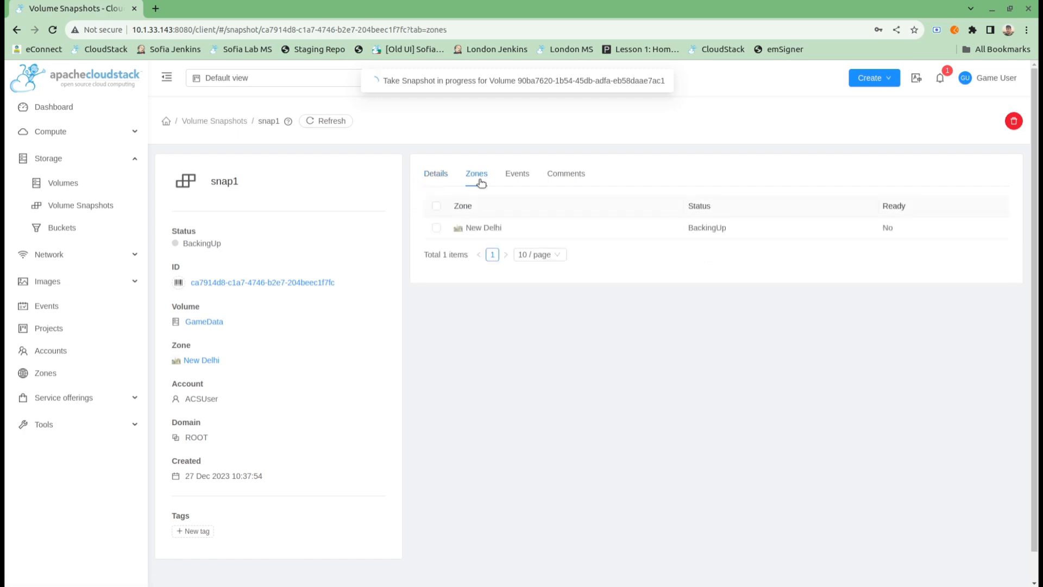
{"action": "mouse_move", "coordinate": [476, 191]}
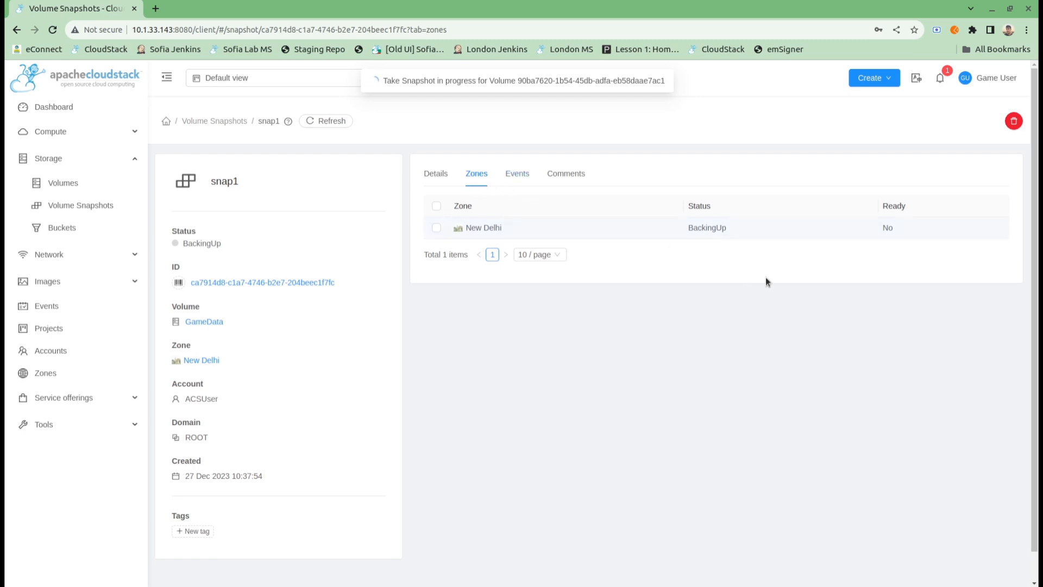
{"action": "mouse_move", "coordinate": [530, 227]}
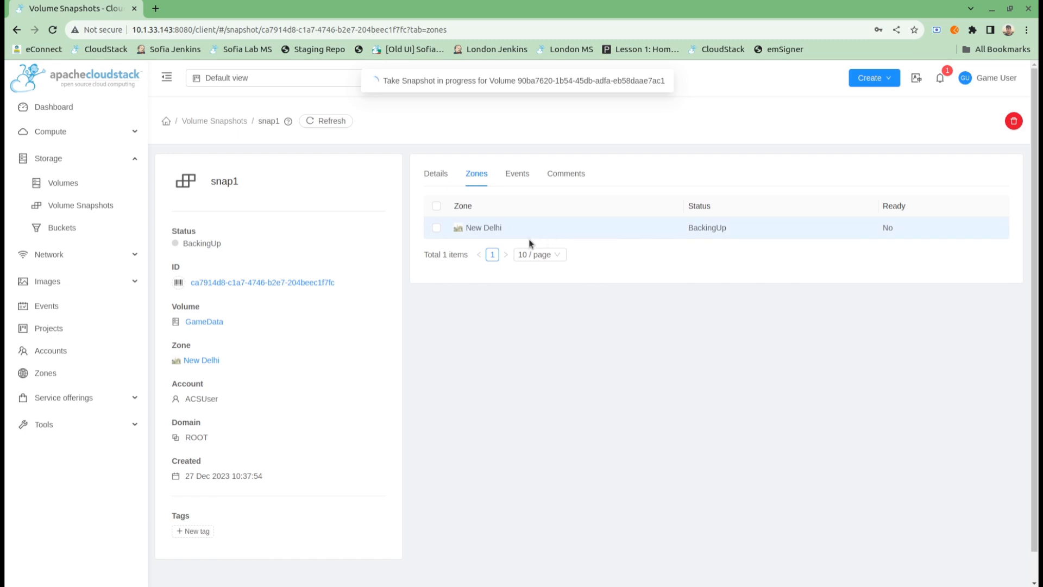
{"action": "mouse_move", "coordinate": [502, 235]}
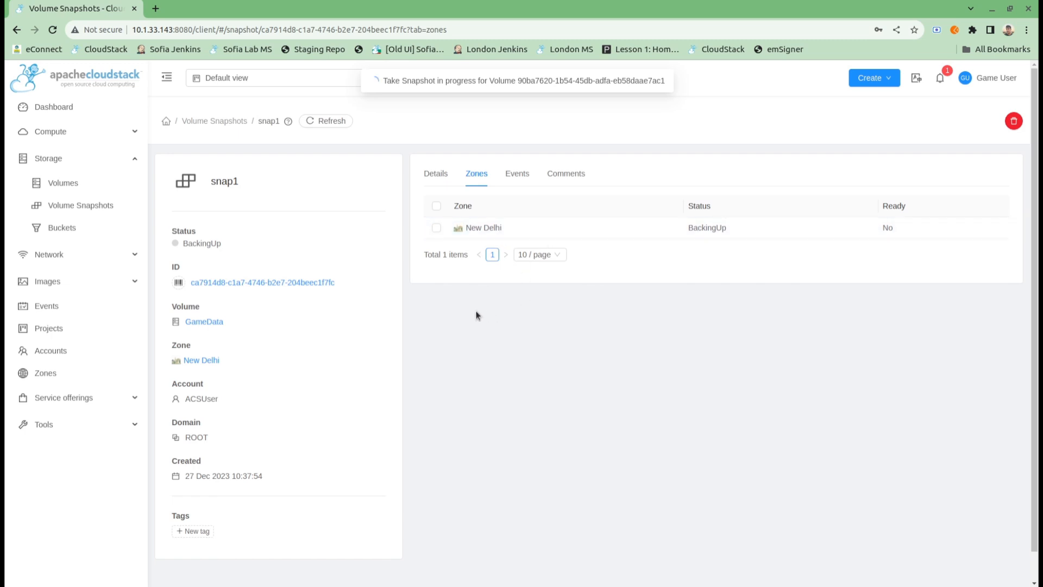
{"action": "mouse_move", "coordinate": [696, 241]}
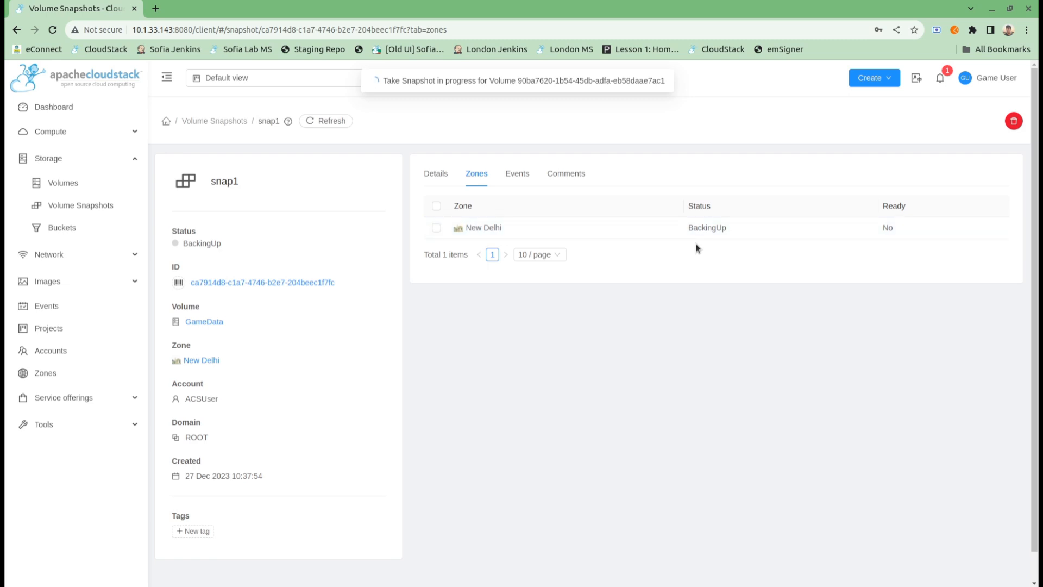
{"action": "mouse_move", "coordinate": [579, 292]}
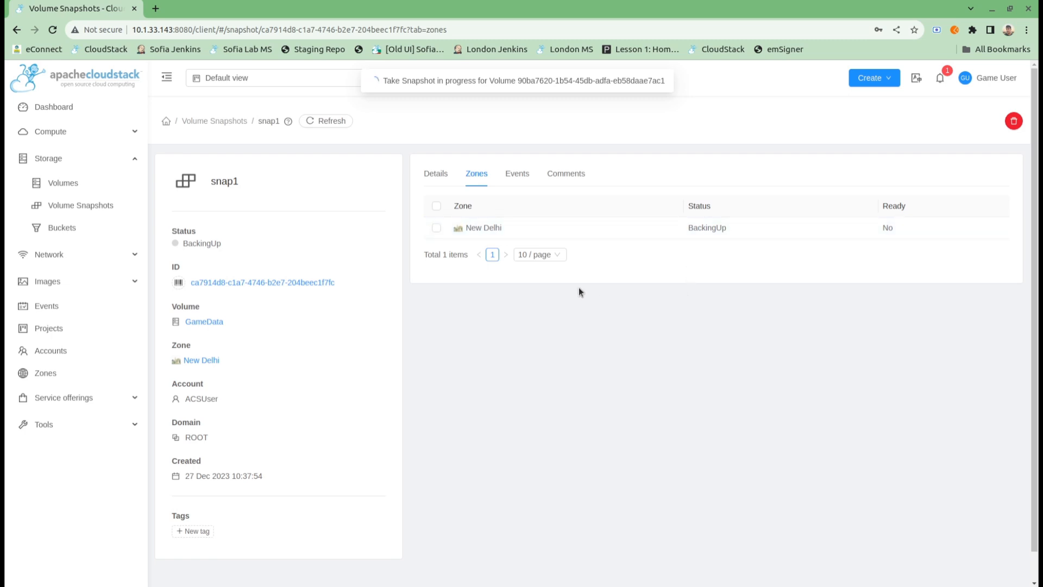
{"action": "mouse_move", "coordinate": [530, 419]}
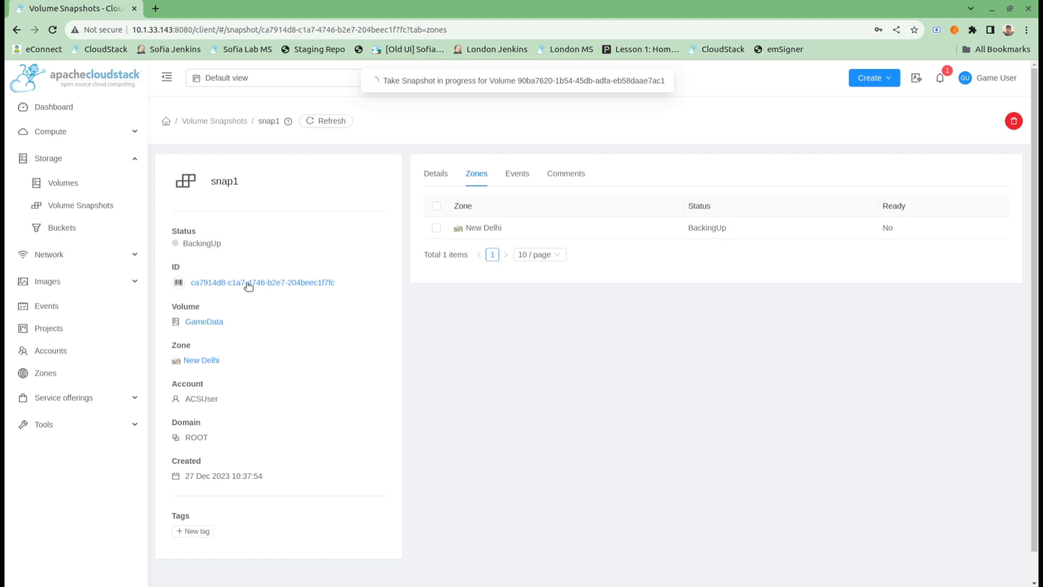
{"action": "mouse_move", "coordinate": [81, 205]}
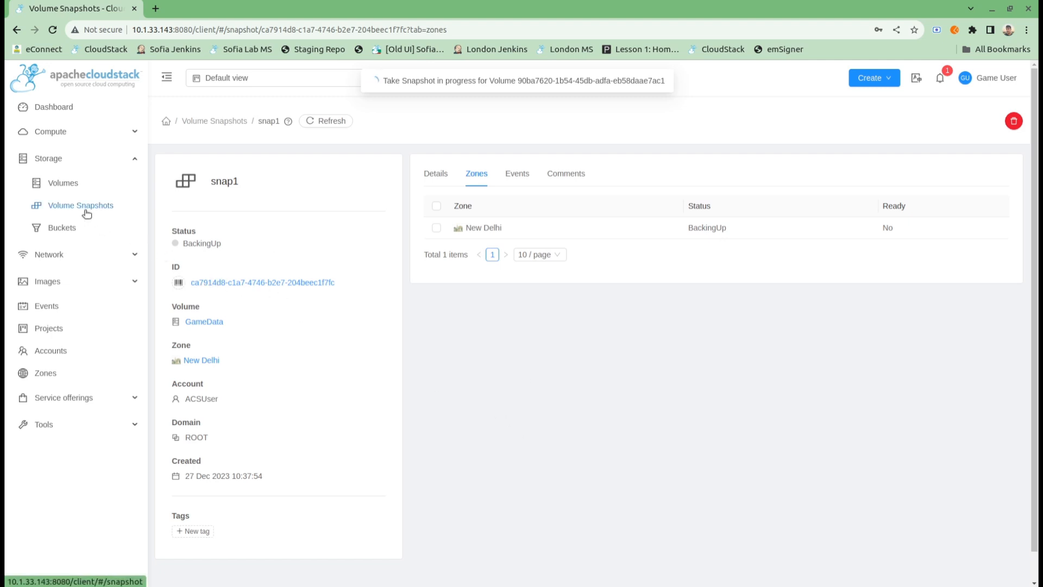
{"action": "left_click", "coordinate": [64, 183]}
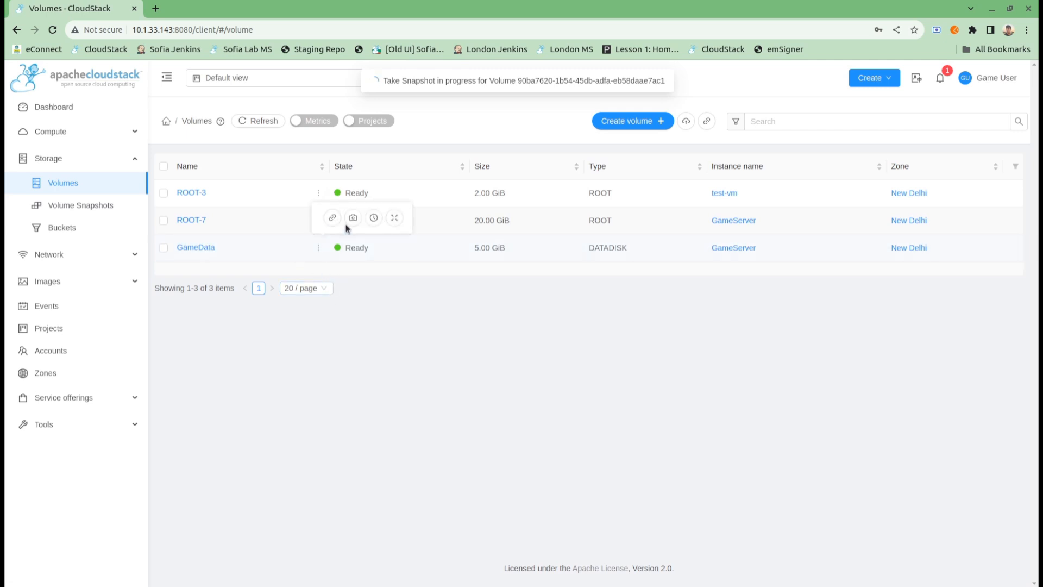
{"action": "mouse_move", "coordinate": [373, 217]}
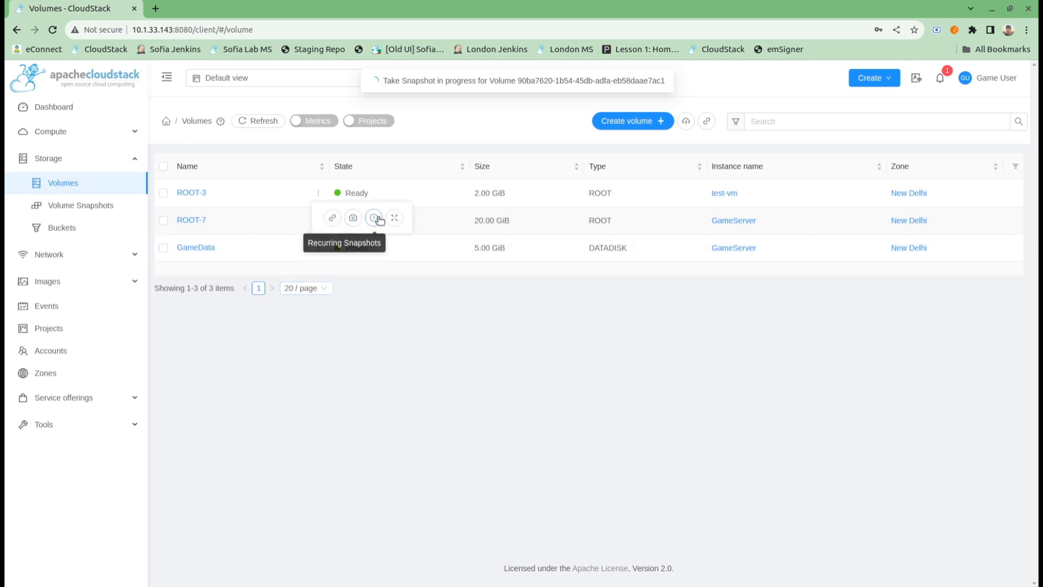
{"action": "left_click", "coordinate": [375, 218]}
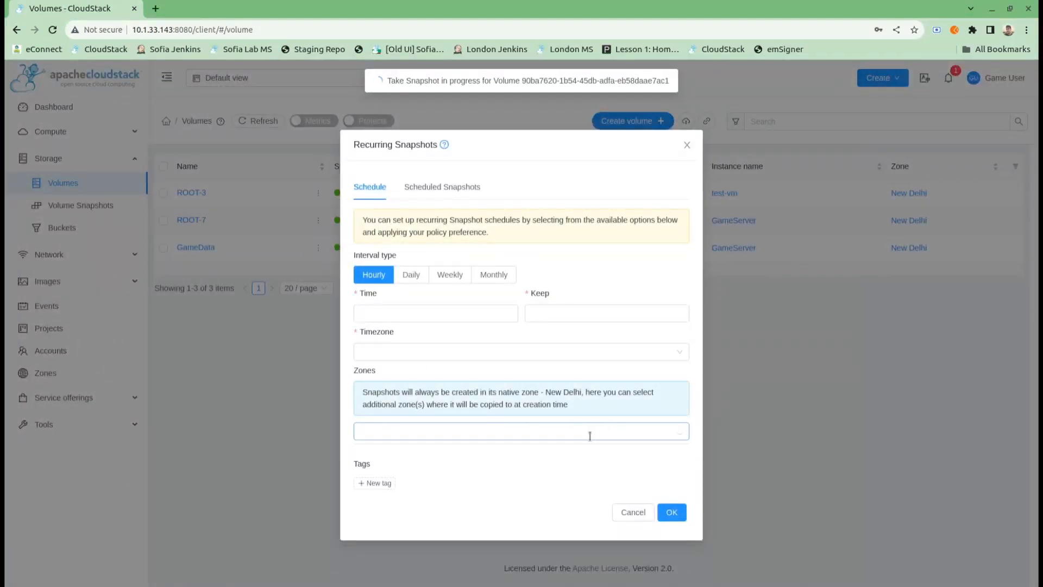
{"action": "left_click", "coordinate": [521, 431]}
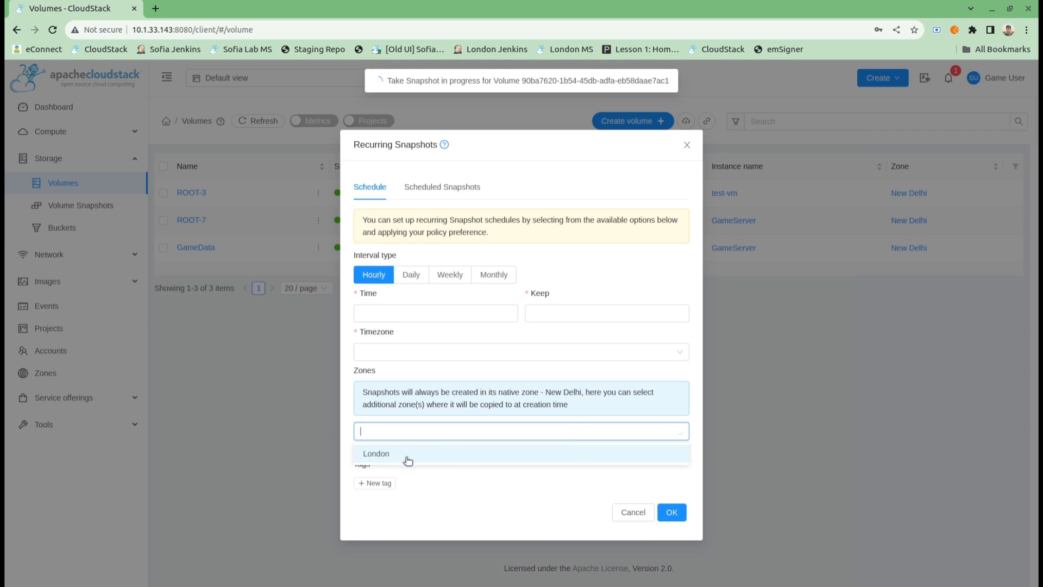
{"action": "mouse_move", "coordinate": [436, 458]}
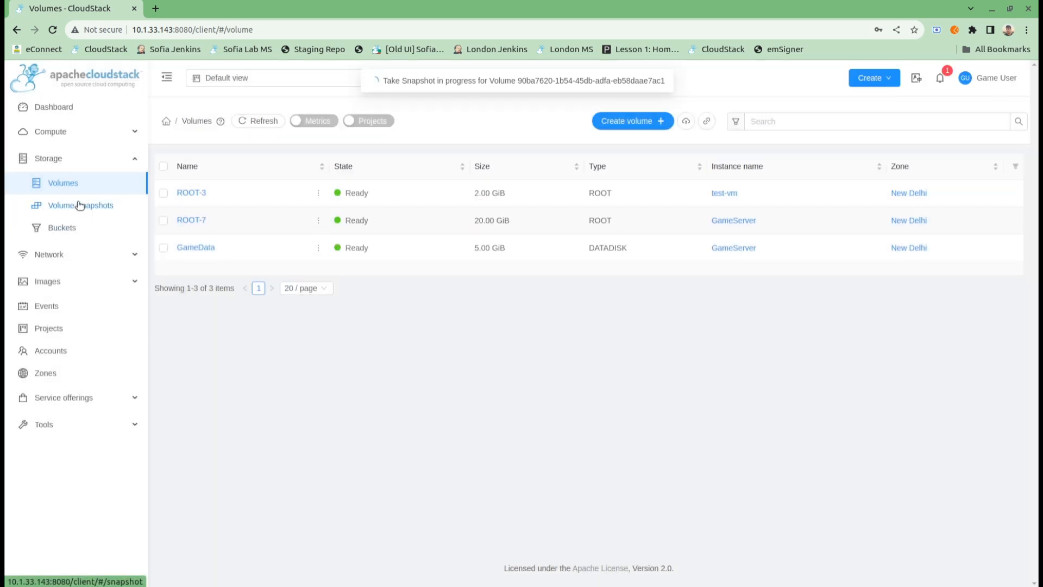
Confirm snap1 is still backing up only in New Delhi and reload the Volume Snapshots list
{"action": "left_click", "coordinate": [81, 206]}
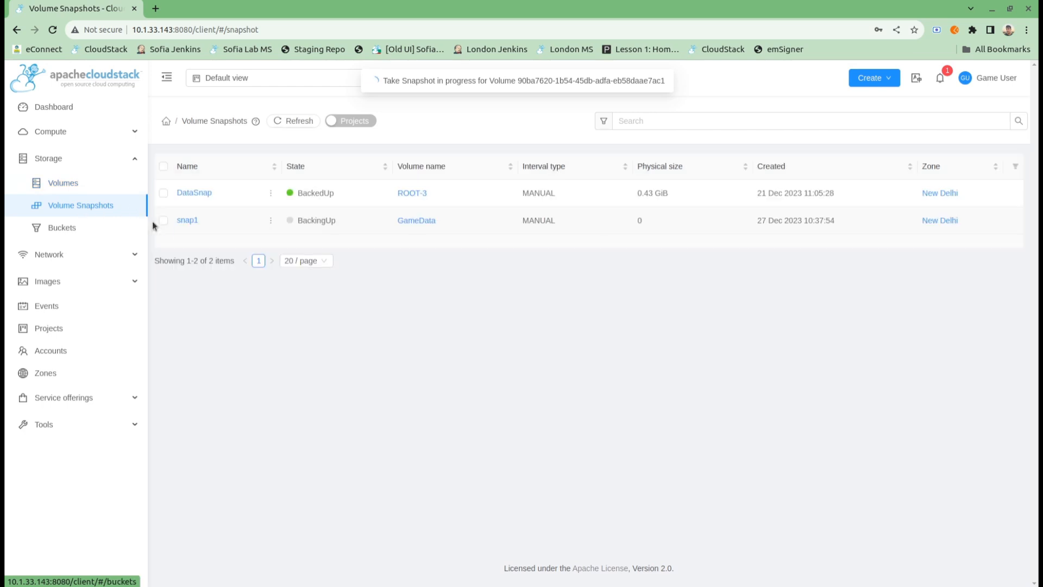
{"action": "left_click", "coordinate": [187, 219]}
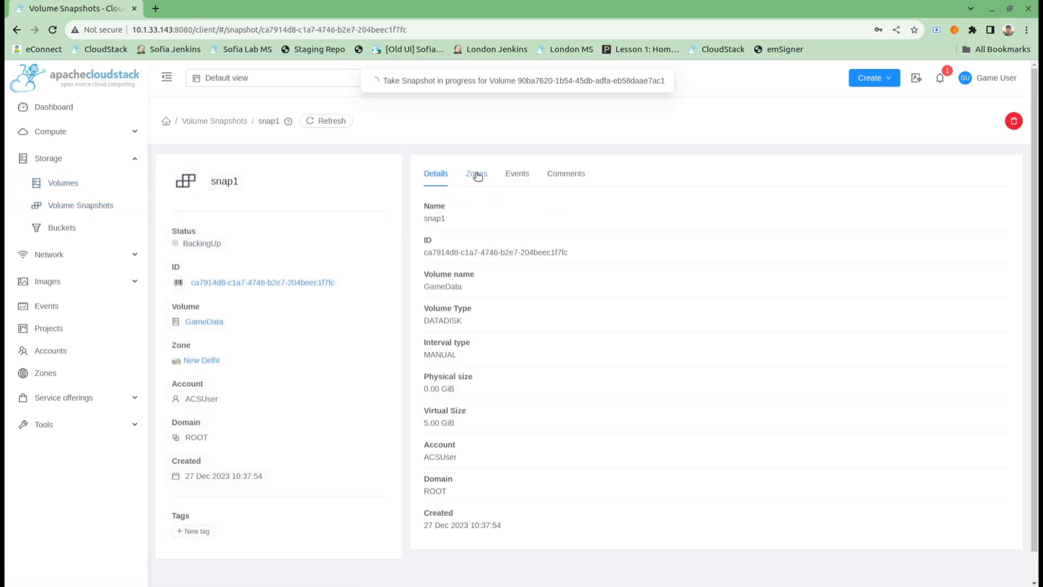
{"action": "left_click", "coordinate": [476, 172]}
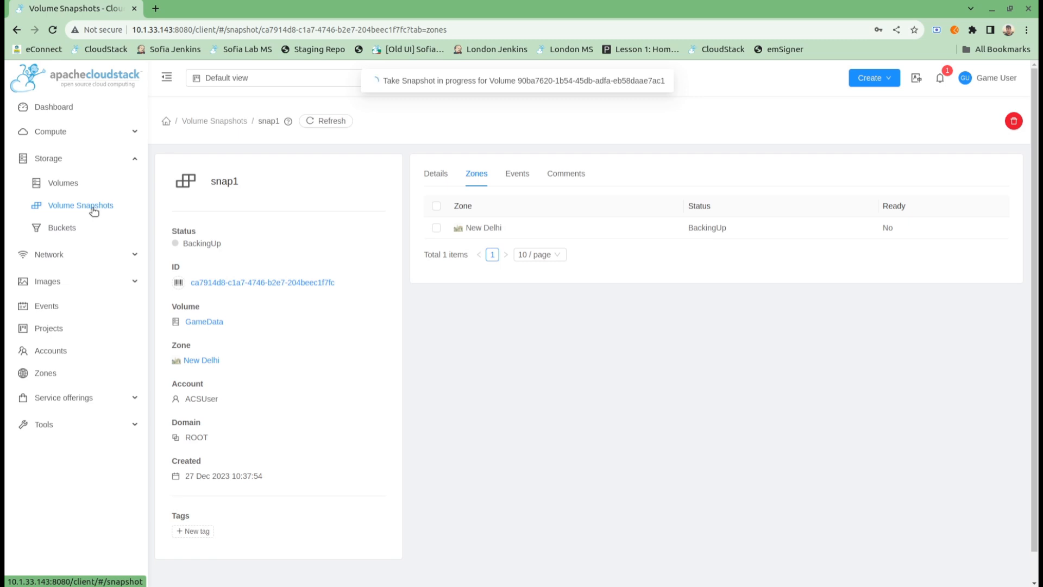
{"action": "left_click", "coordinate": [214, 120]}
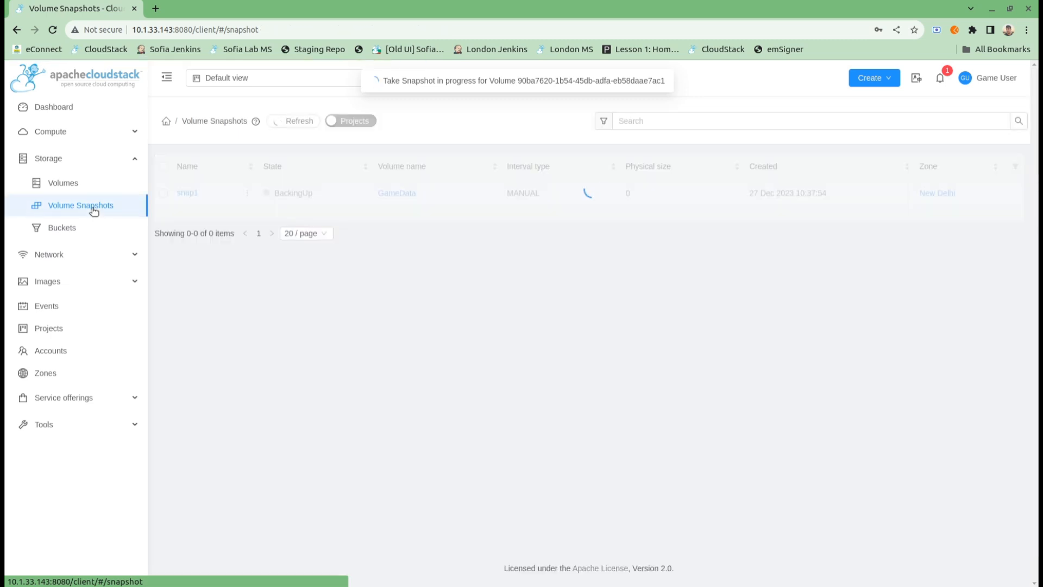
{"action": "left_click", "coordinate": [294, 121]}
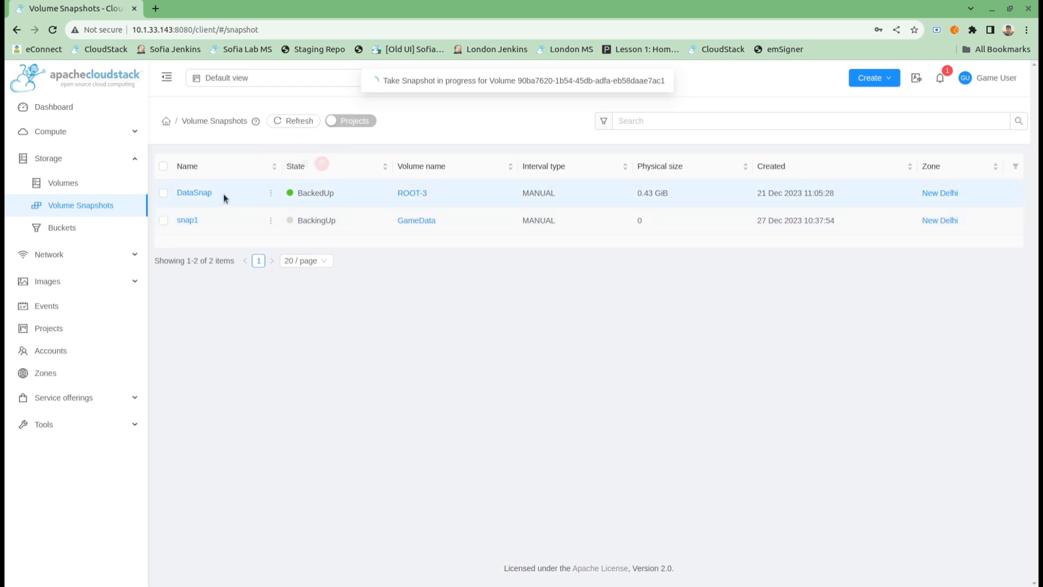
Copy the DataSnap snapshot from New Delhi to the London zone
{"action": "left_click", "coordinate": [193, 193]}
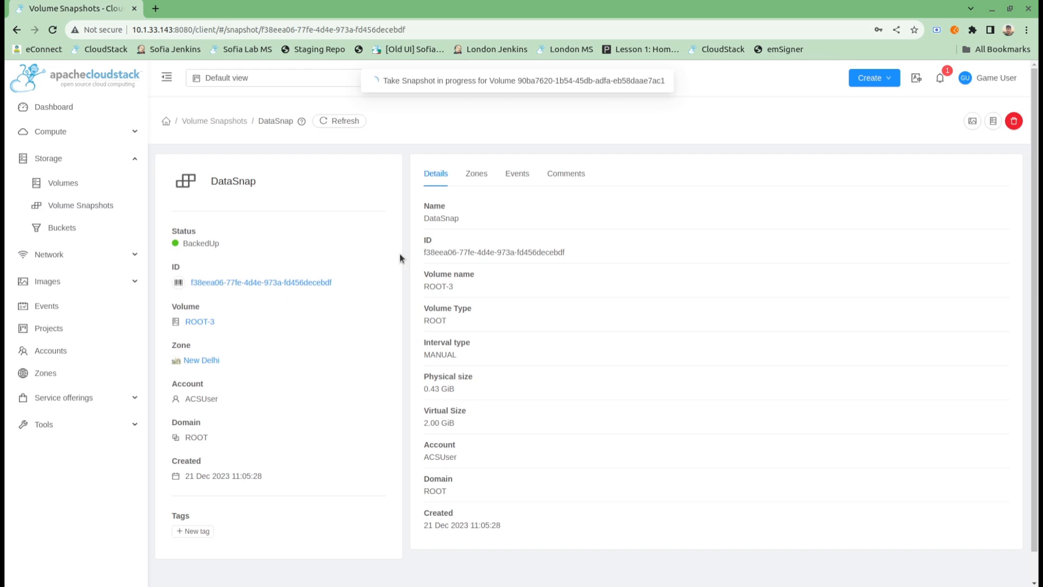
{"action": "mouse_move", "coordinate": [476, 174]}
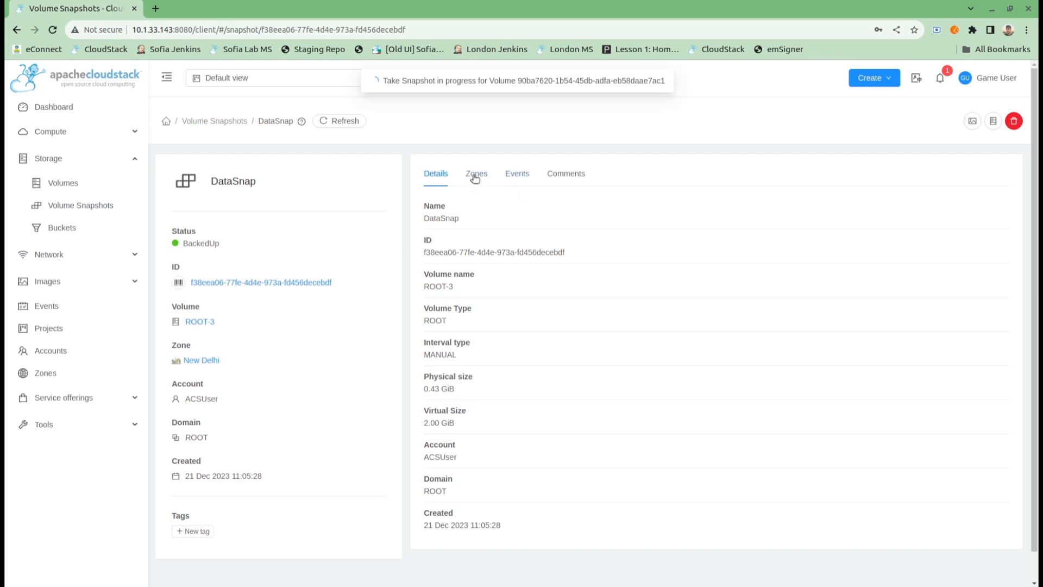
{"action": "left_click", "coordinate": [476, 173]}
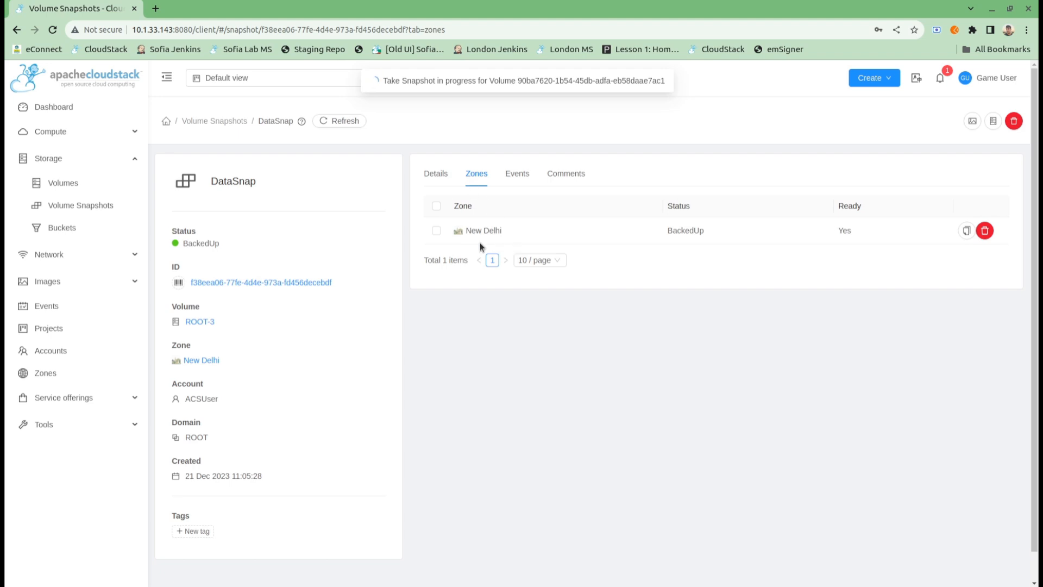
{"action": "mouse_move", "coordinate": [972, 256]}
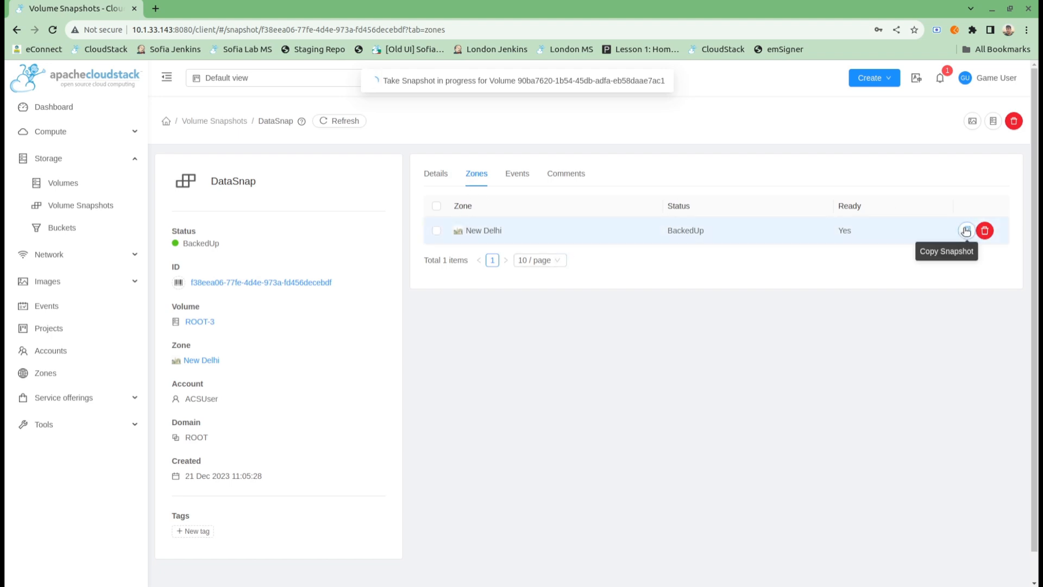
{"action": "left_click", "coordinate": [965, 230]}
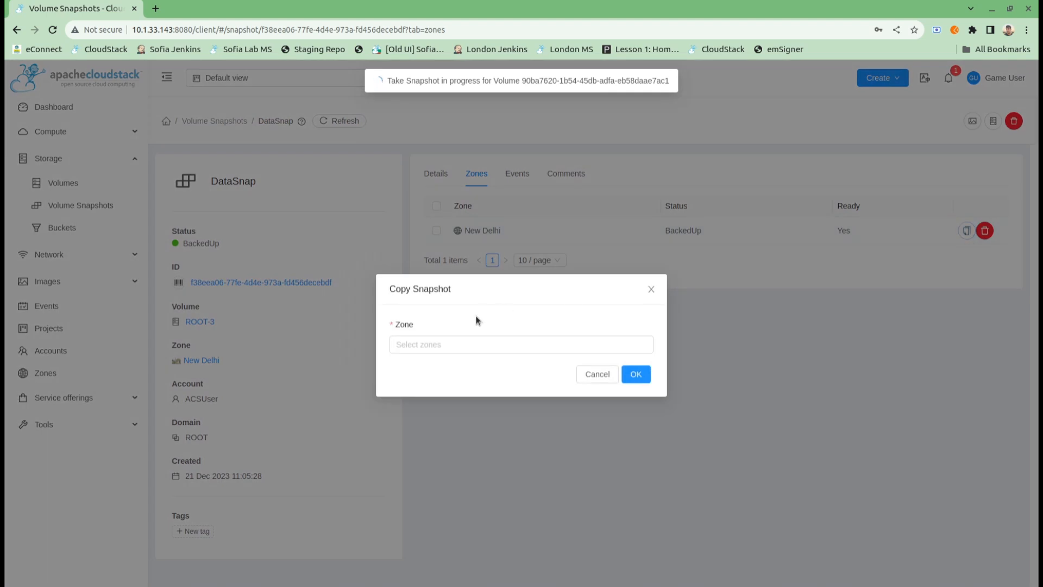
{"action": "left_click", "coordinate": [521, 345]}
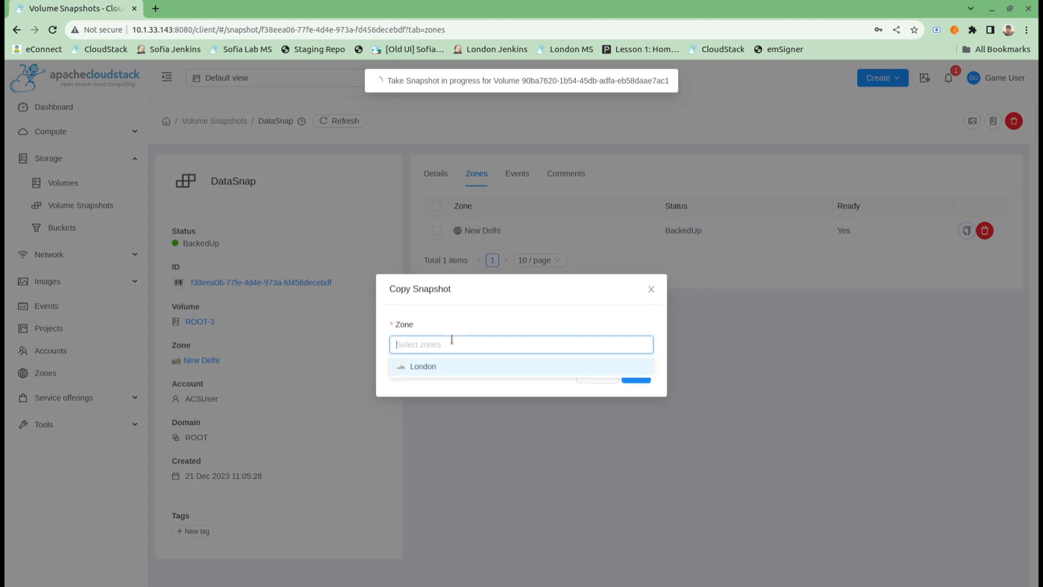
{"action": "left_click", "coordinate": [423, 366]}
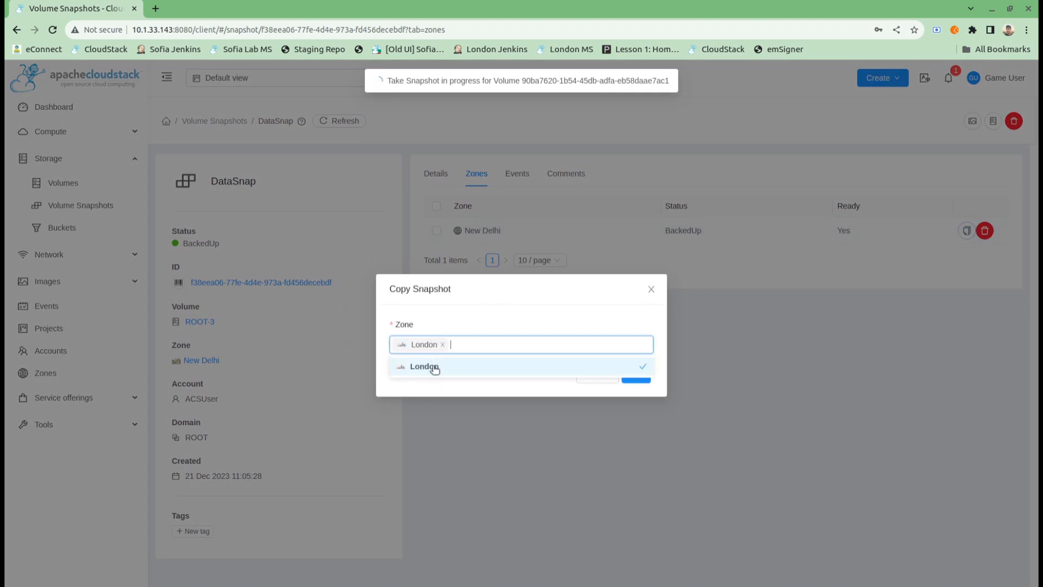
{"action": "left_click", "coordinate": [425, 366]}
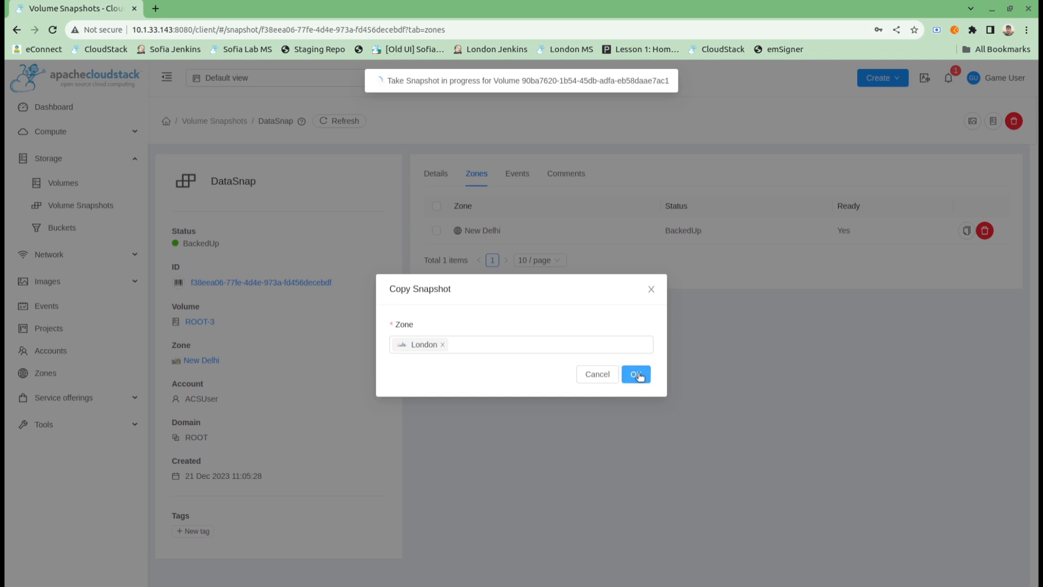
{"action": "left_click", "coordinate": [636, 374]}
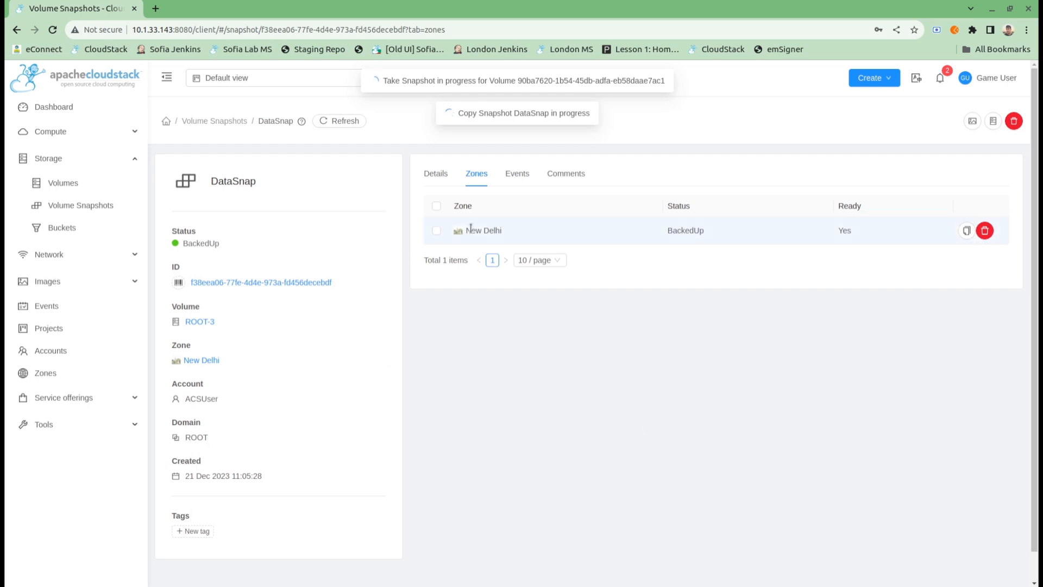
{"action": "mouse_move", "coordinate": [484, 214]}
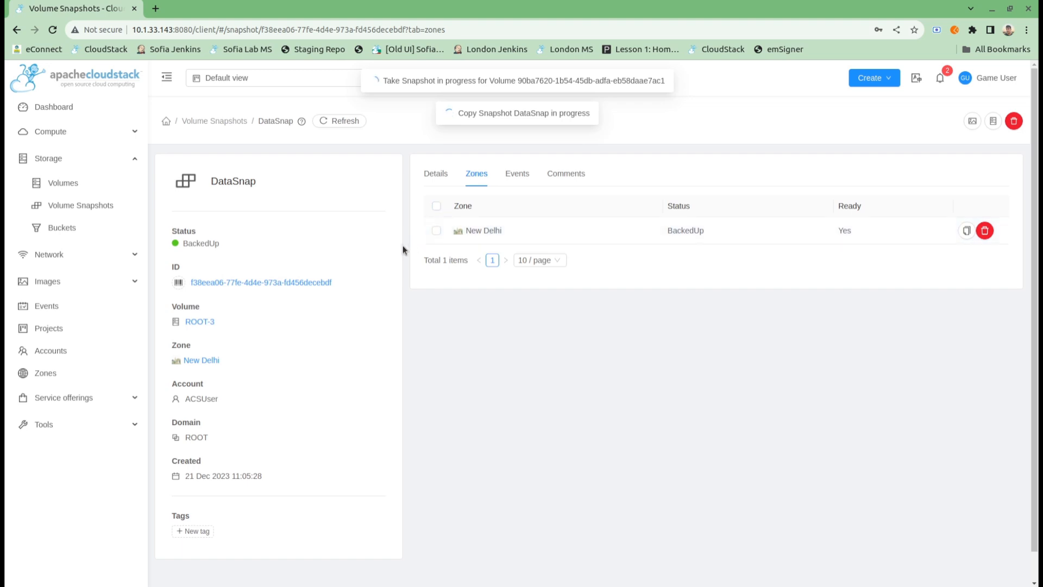
{"action": "mouse_move", "coordinate": [198, 333]}
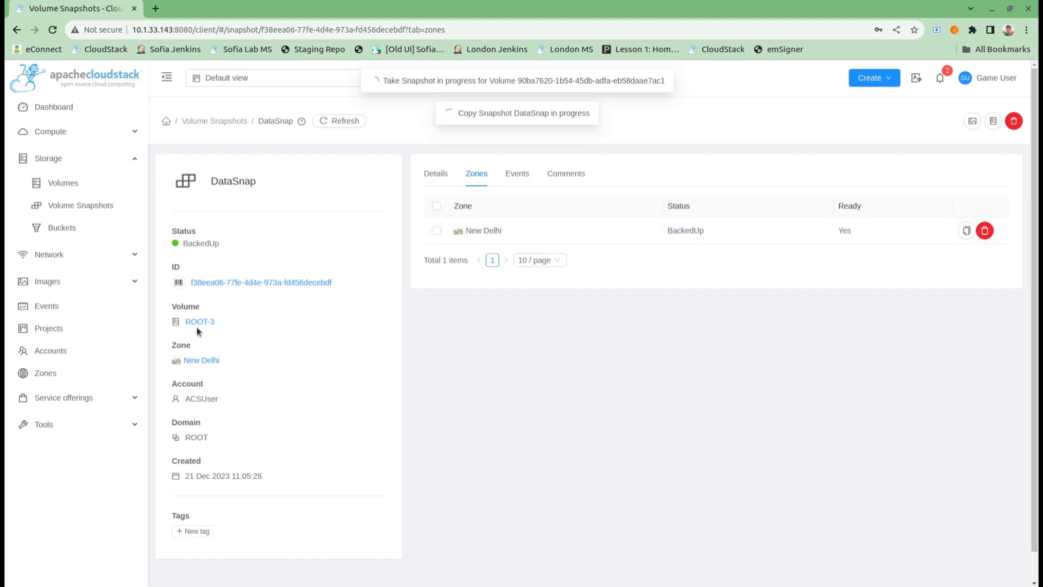
{"action": "mouse_move", "coordinate": [80, 206]}
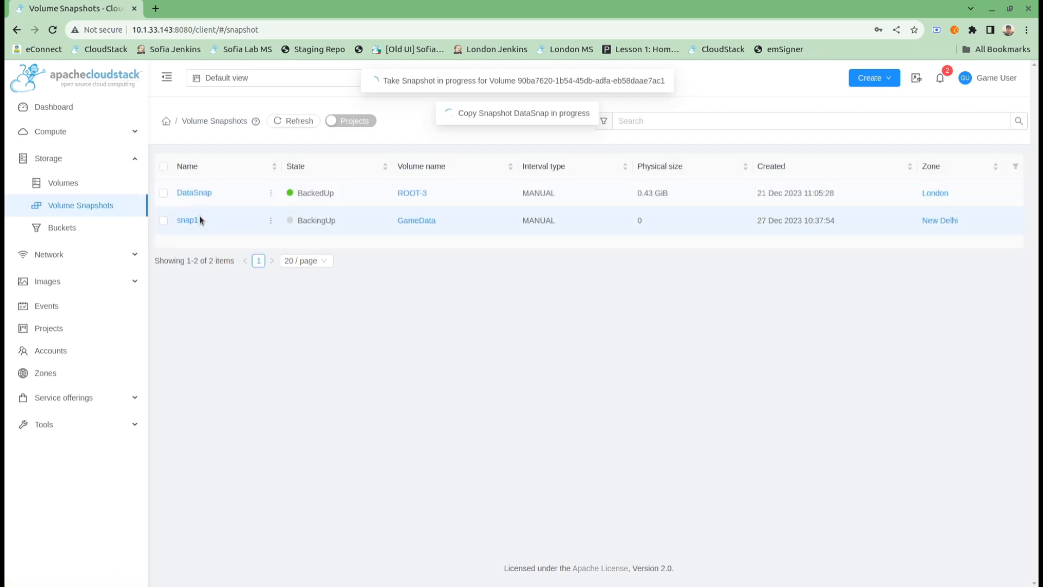
Review the zones of snap1 (still backing up) and DataSnap (ready in New Delhi and London)
{"action": "left_click", "coordinate": [188, 220]}
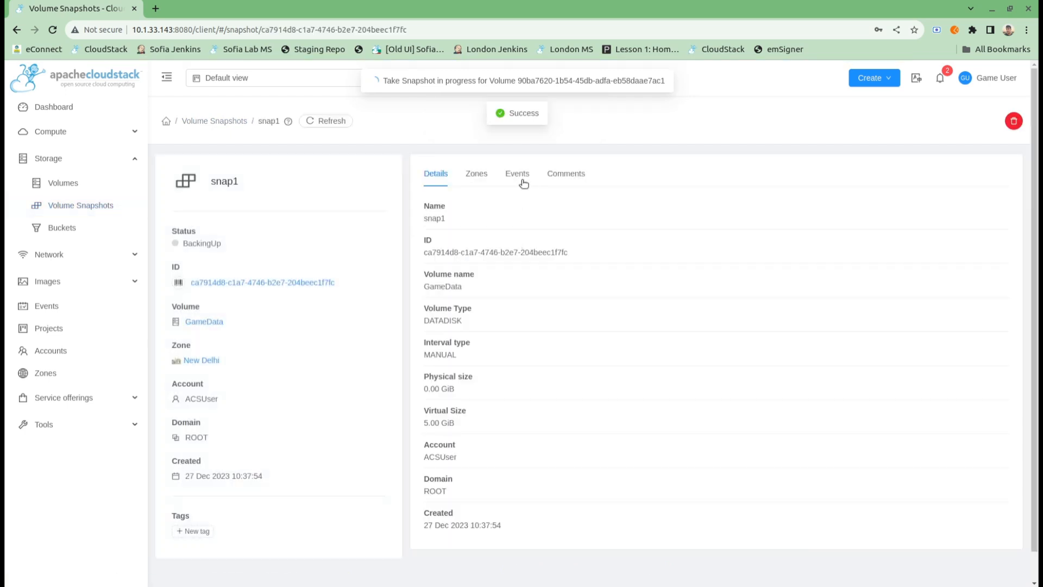
{"action": "left_click", "coordinate": [476, 173]}
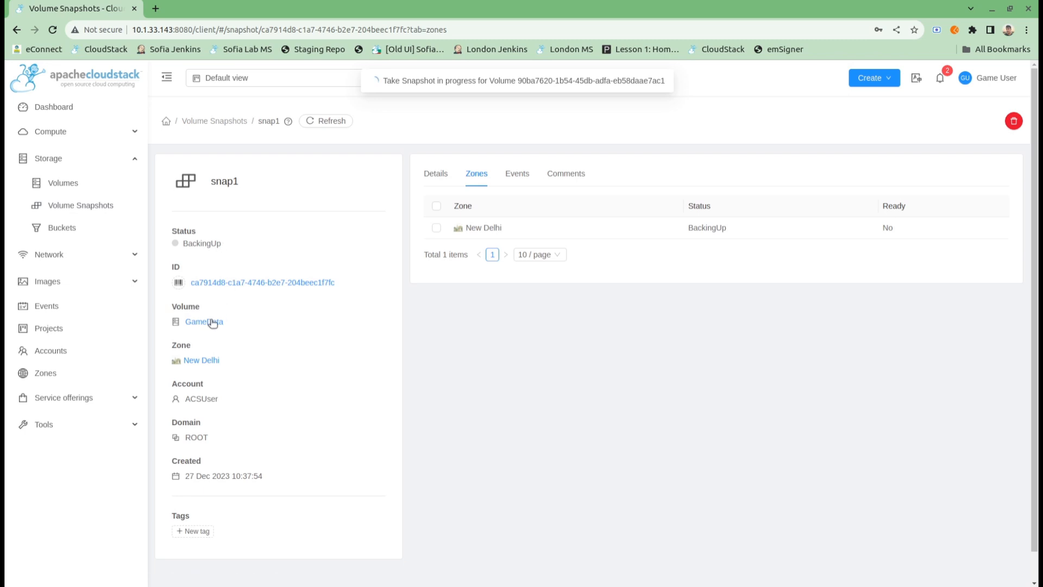
{"action": "mouse_move", "coordinate": [233, 211]}
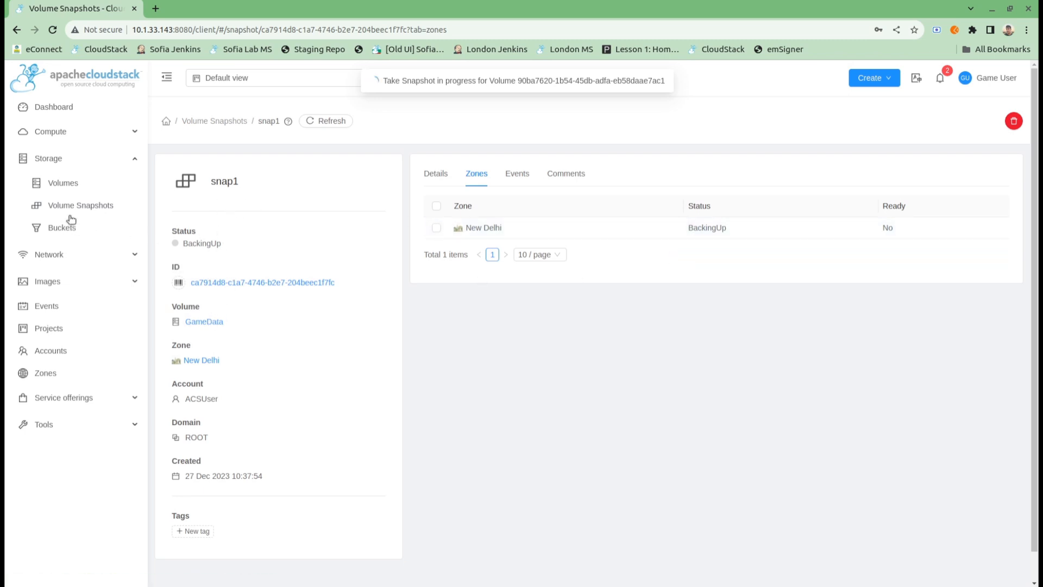
{"action": "left_click", "coordinate": [80, 206]}
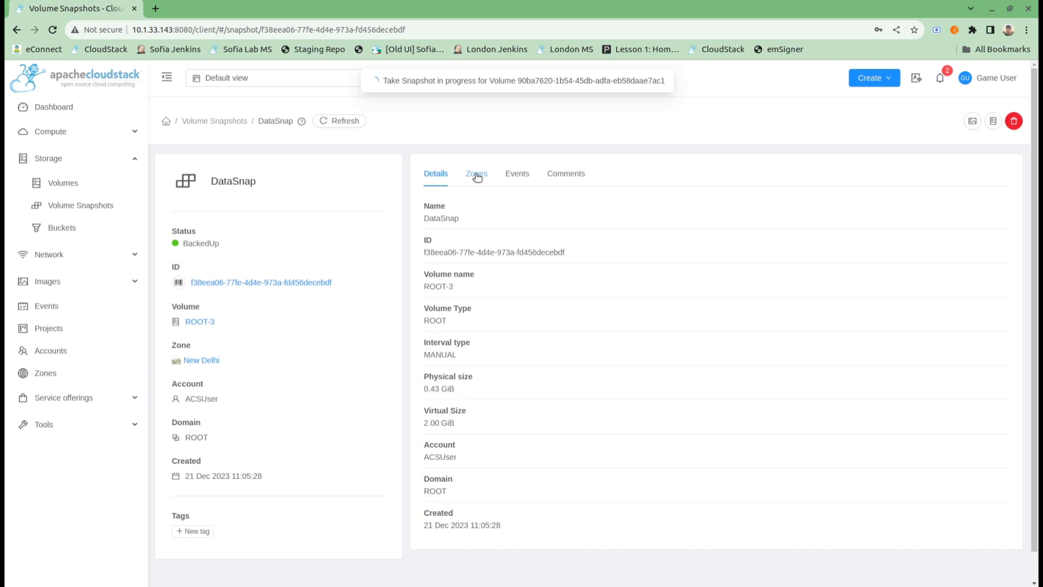
{"action": "left_click", "coordinate": [476, 173]}
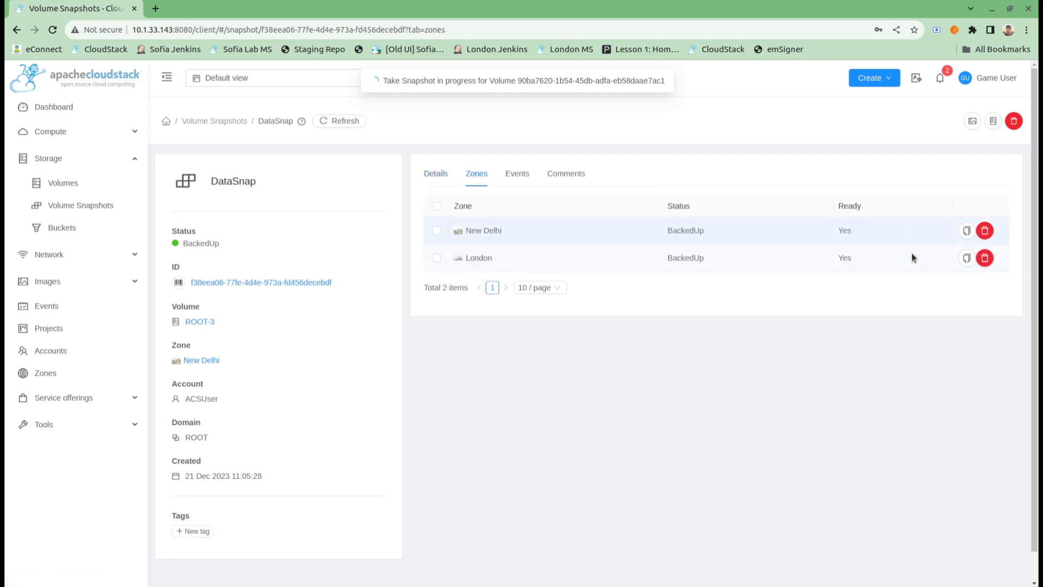
{"action": "mouse_move", "coordinate": [567, 262]}
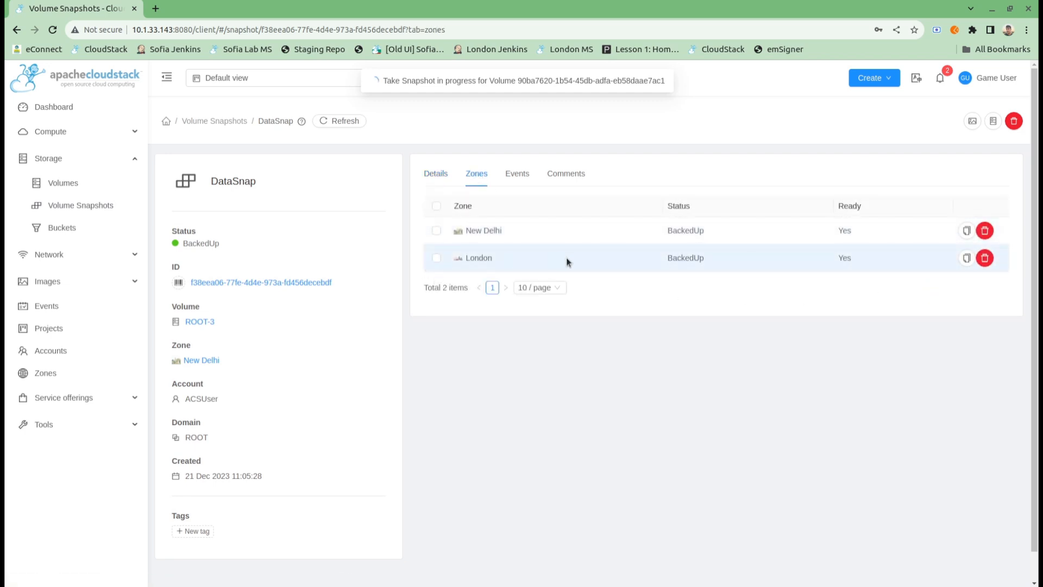
{"action": "mouse_move", "coordinate": [508, 267]}
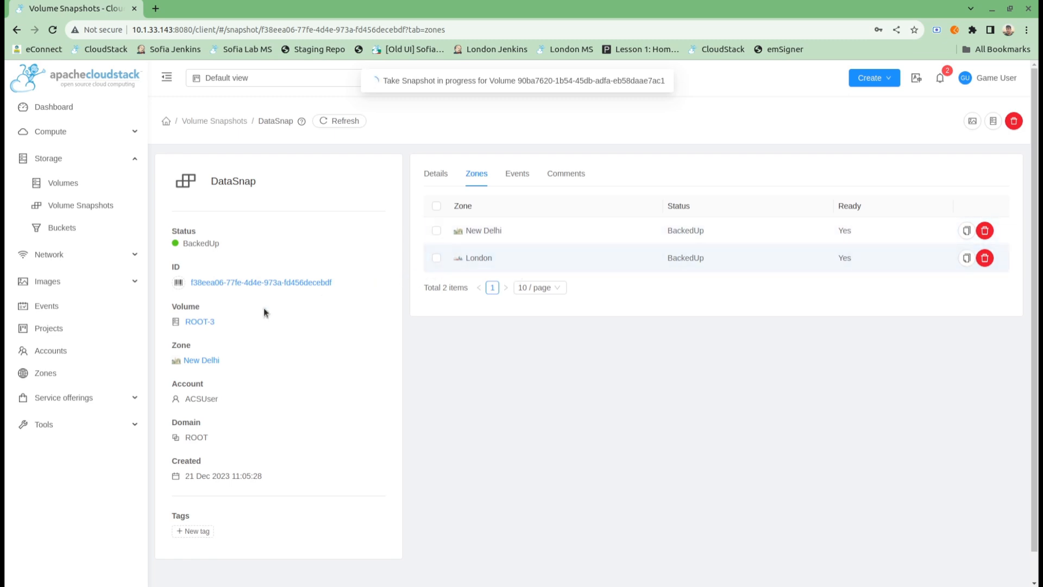
{"action": "mouse_move", "coordinate": [616, 314]}
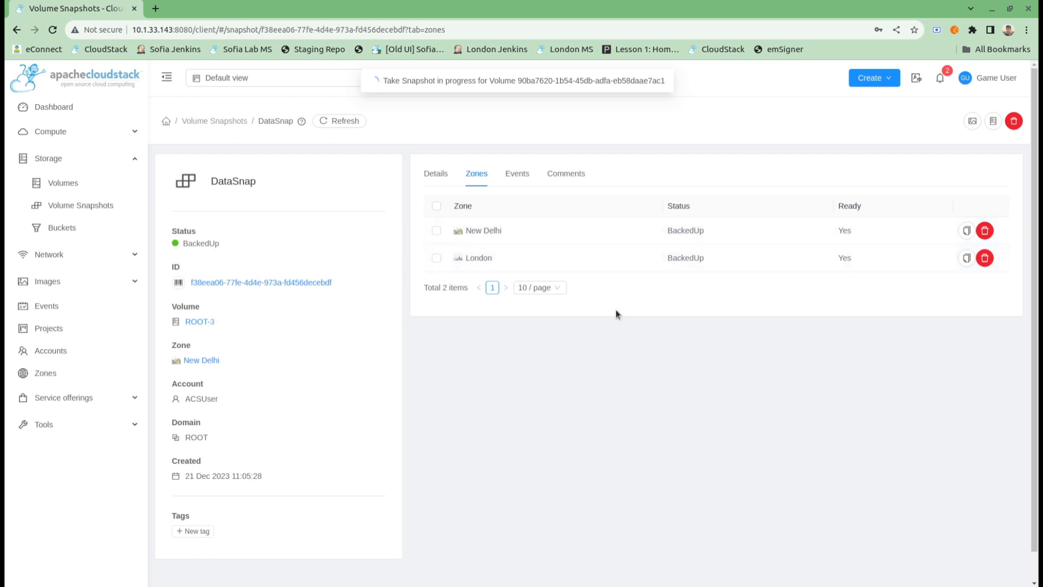
{"action": "mouse_move", "coordinate": [972, 121]}
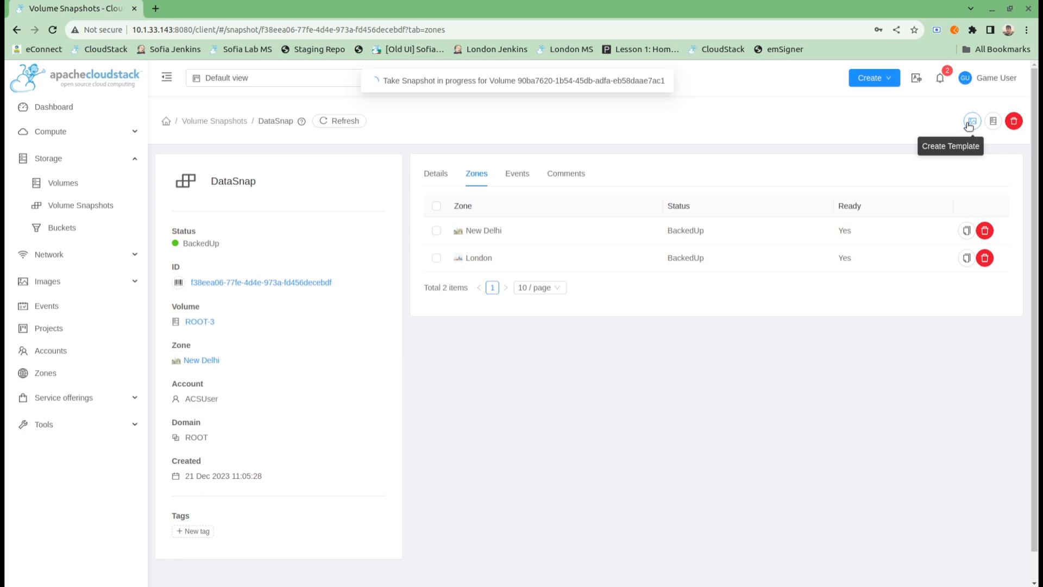
{"action": "left_click", "coordinate": [971, 121]}
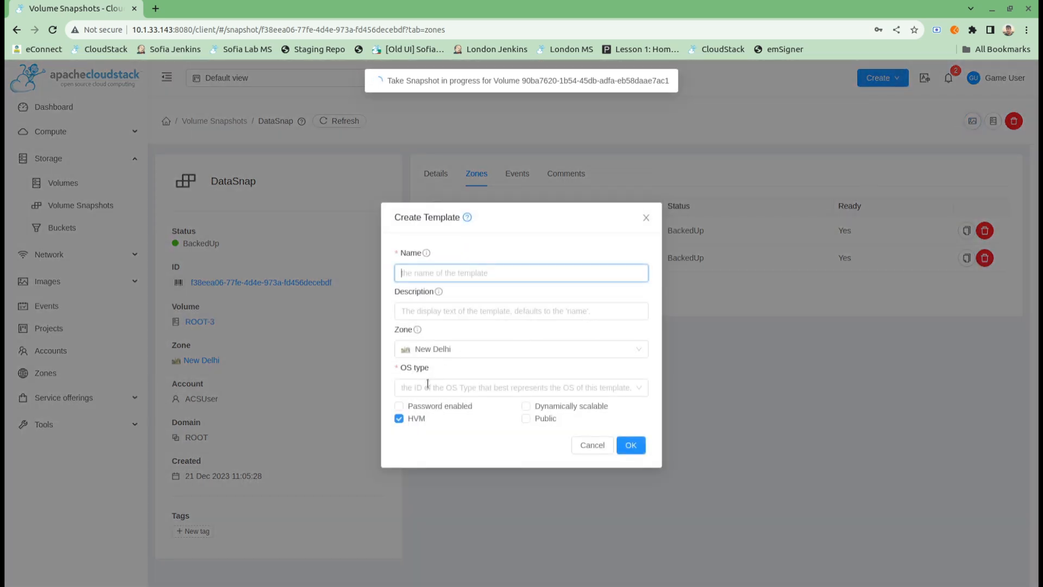
{"action": "left_click", "coordinate": [519, 349]}
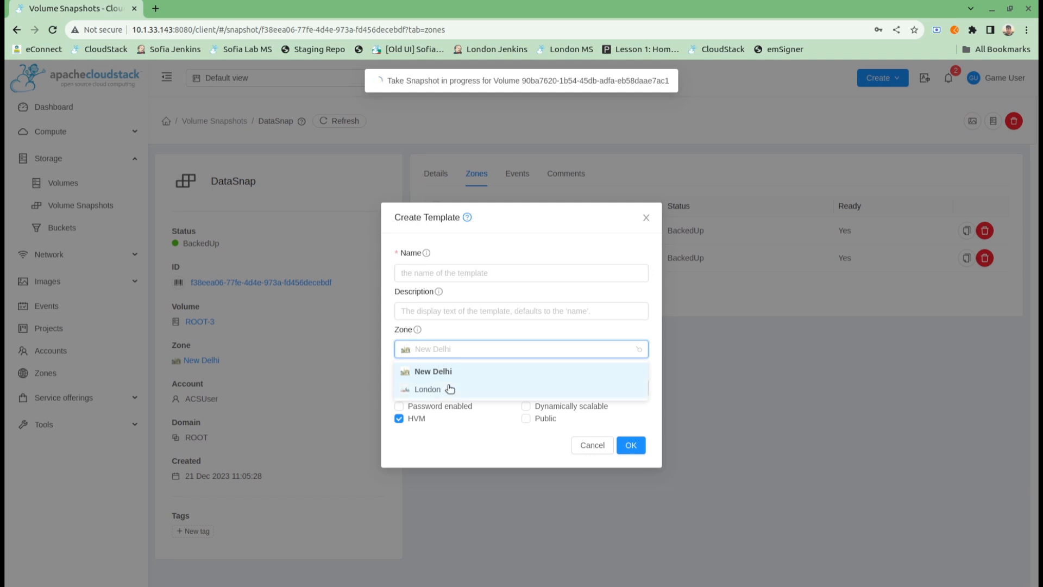
{"action": "mouse_move", "coordinate": [577, 464]}
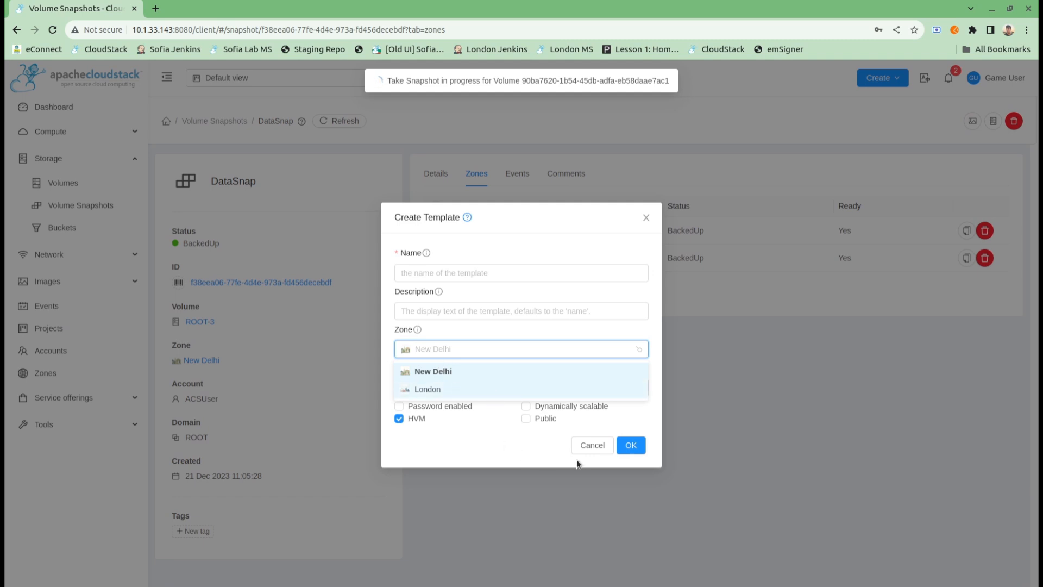
{"action": "left_click", "coordinate": [590, 445]}
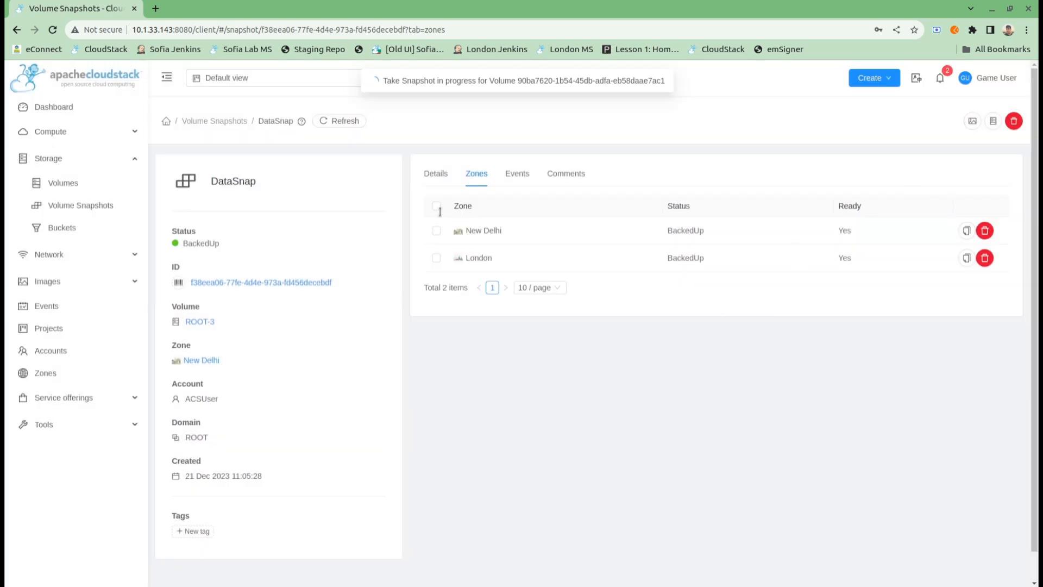
{"action": "mouse_move", "coordinate": [994, 121]}
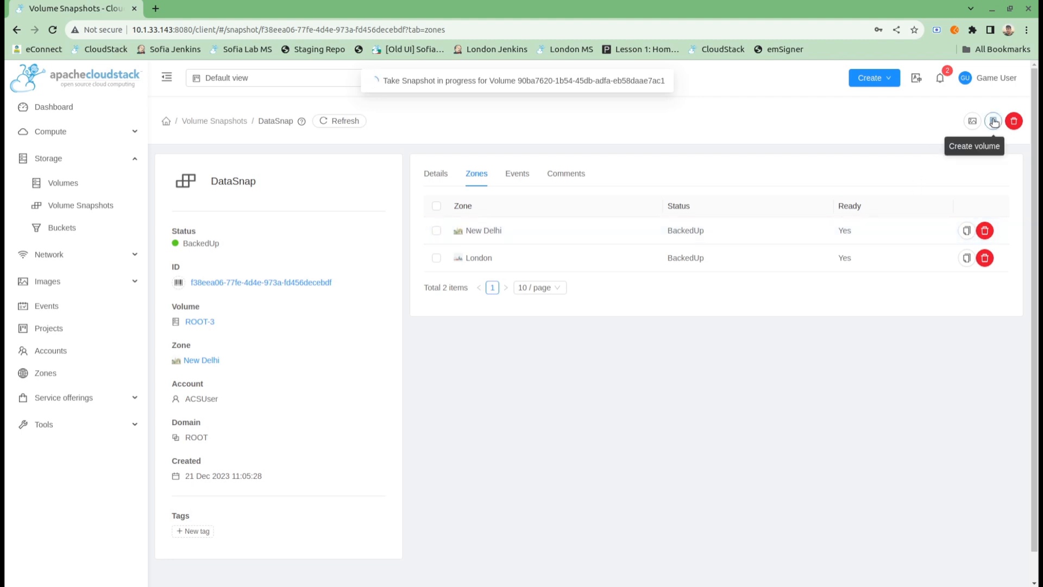
Create a volume named CopyFomSnap in the London zone from the DataSnap snapshot
{"action": "left_click", "coordinate": [994, 120]}
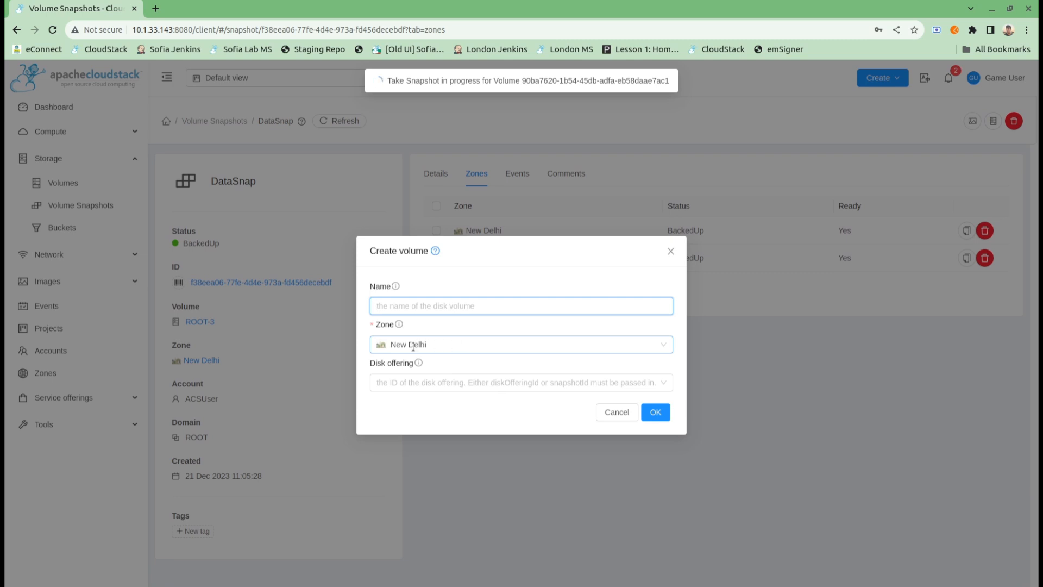
{"action": "left_click", "coordinate": [521, 305]}
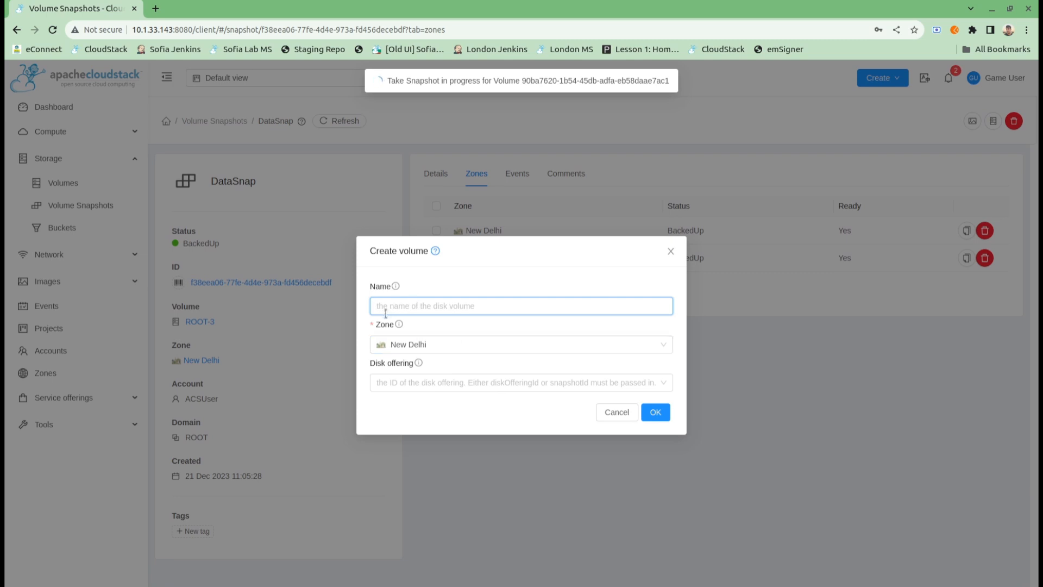
{"action": "left_click", "coordinate": [521, 344]}
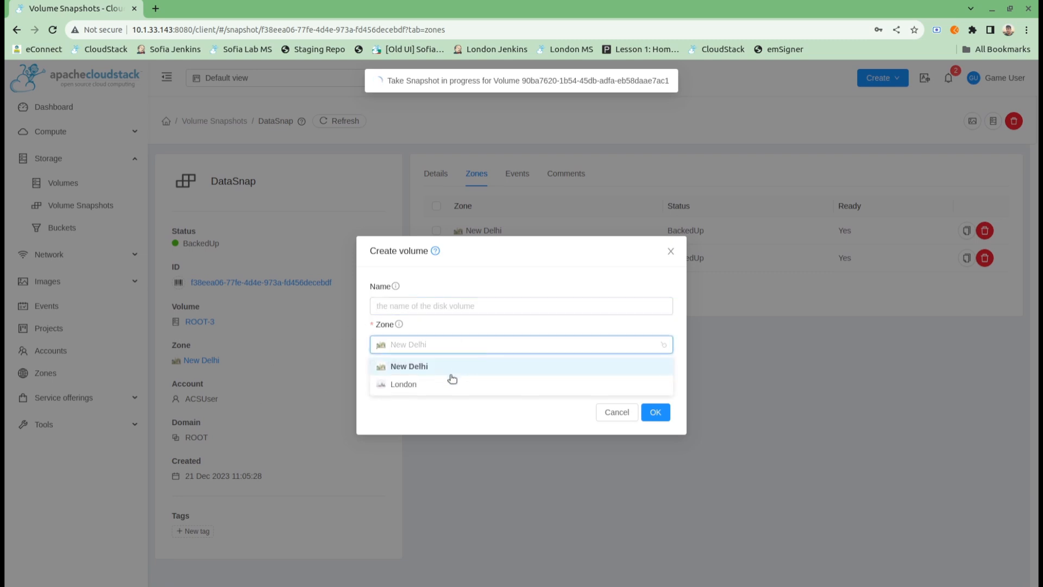
{"action": "left_click", "coordinate": [402, 384]}
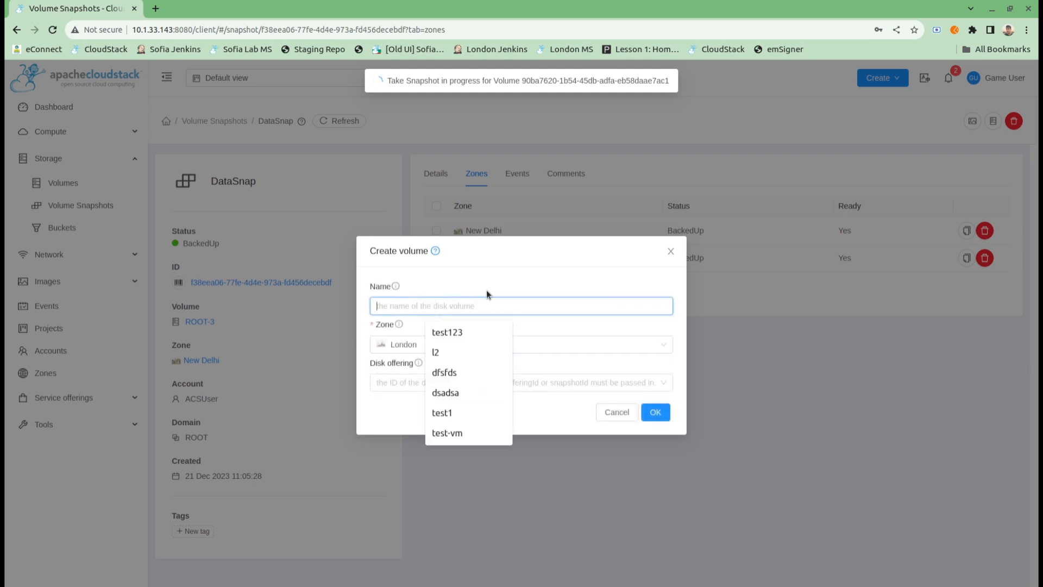
{"action": "type", "text": "Cop"}
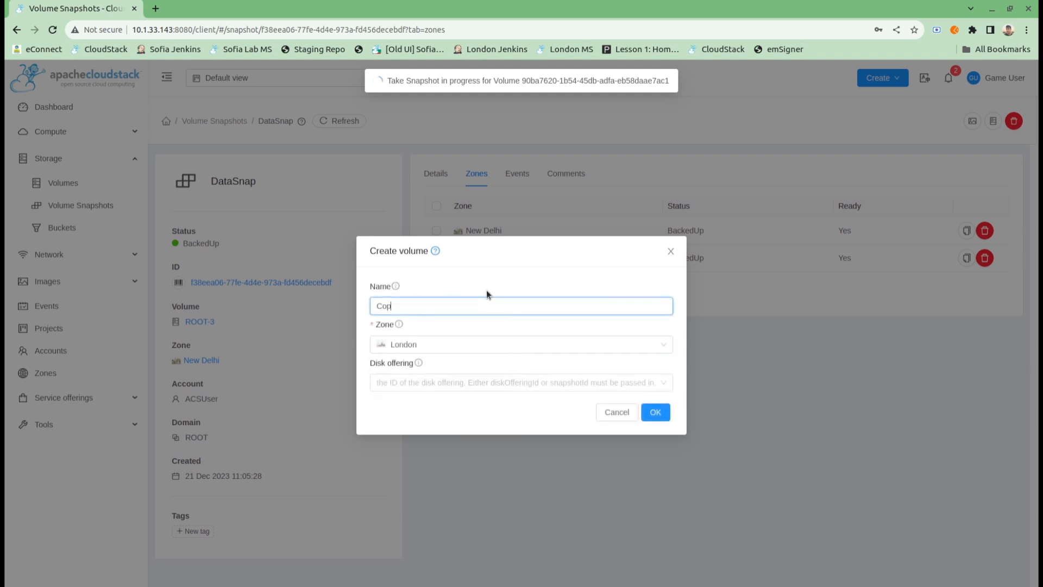
{"action": "type", "text": "yFR"}
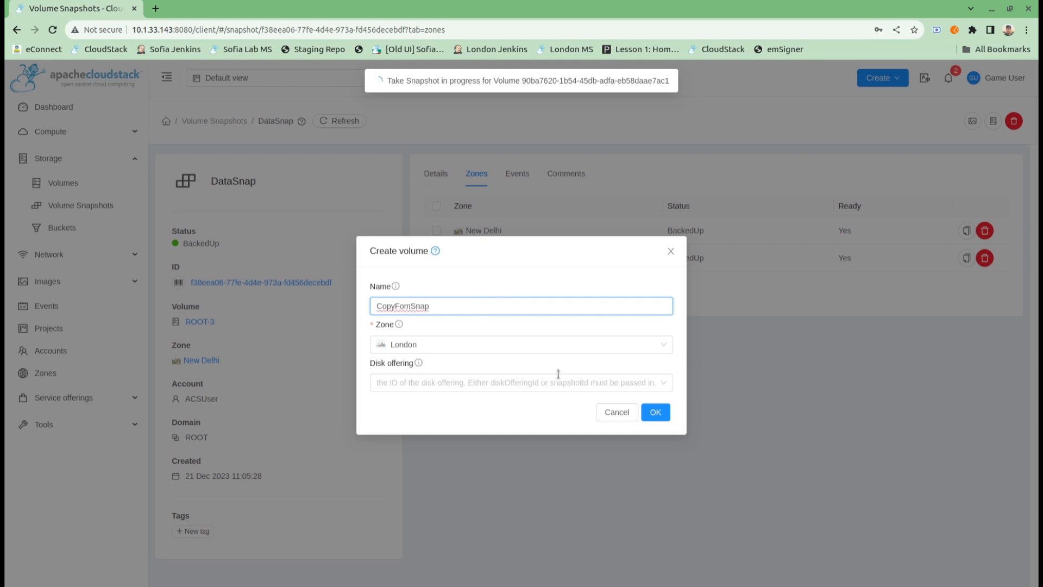
{"action": "left_click", "coordinate": [521, 381]}
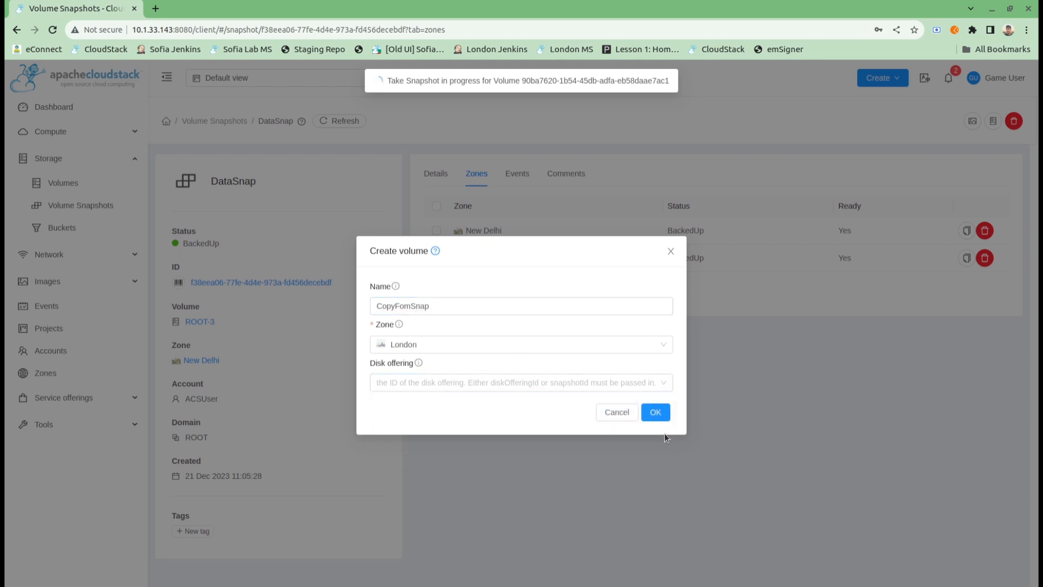
{"action": "left_click", "coordinate": [654, 412]}
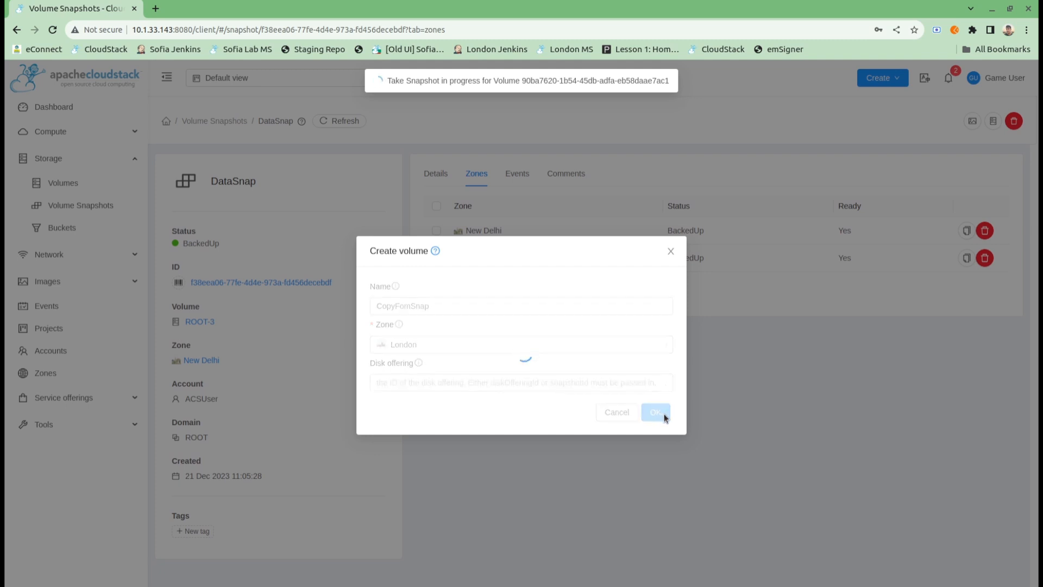
{"action": "mouse_move", "coordinate": [601, 517]}
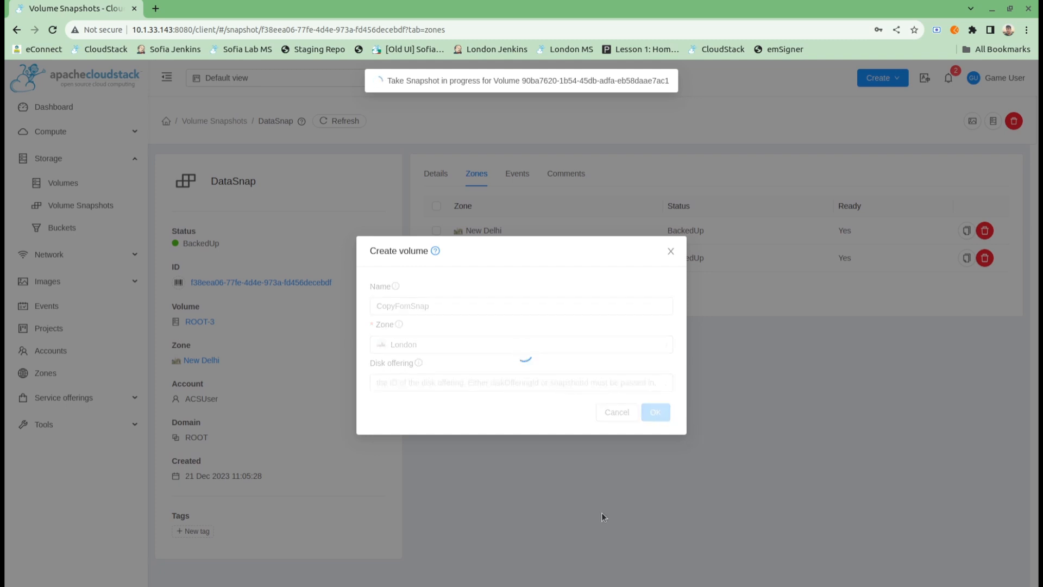
{"action": "mouse_move", "coordinate": [564, 250]}
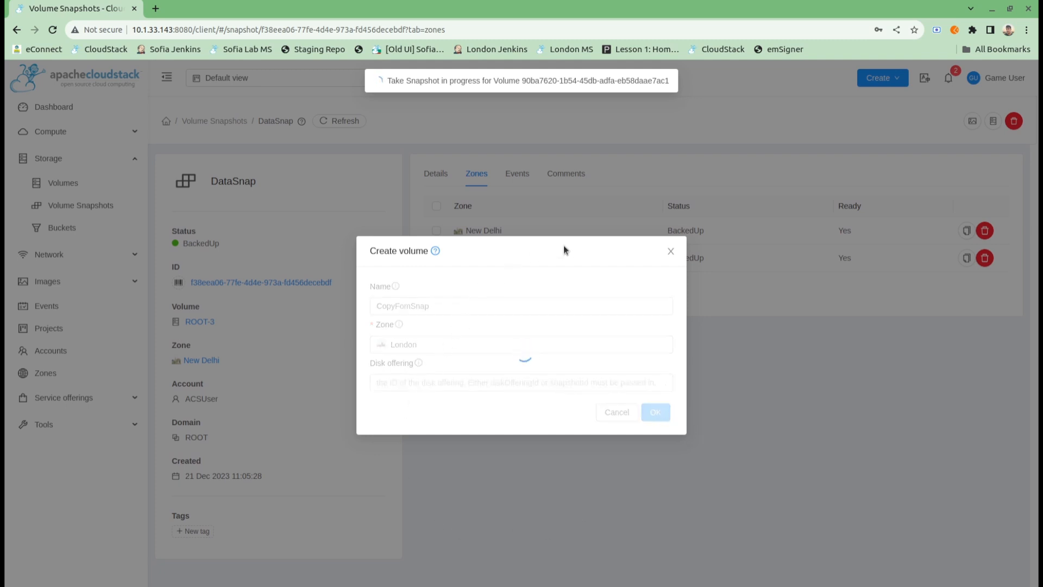
{"action": "mouse_move", "coordinate": [514, 323]}
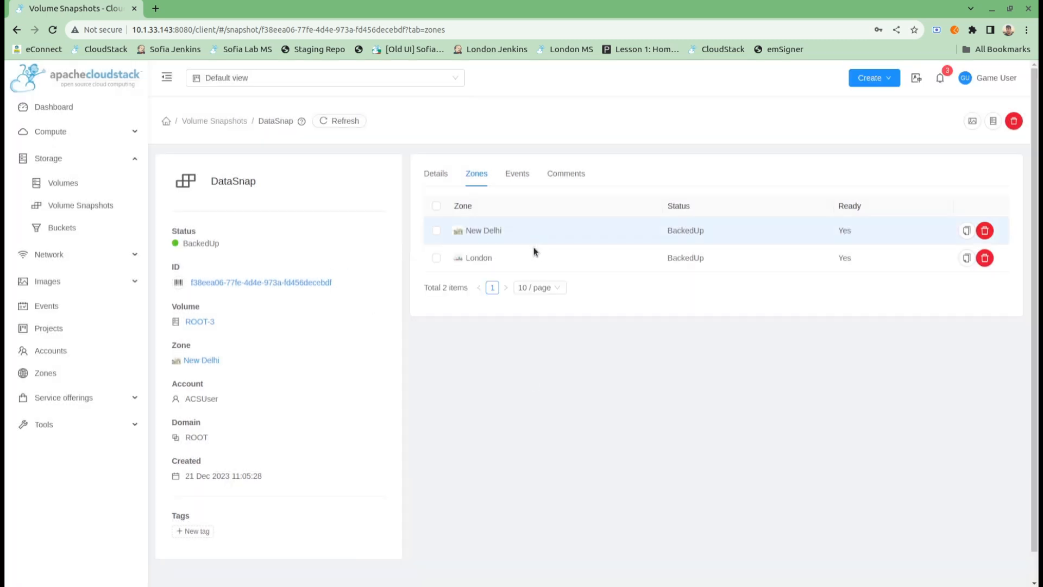
{"action": "mouse_move", "coordinate": [503, 262]}
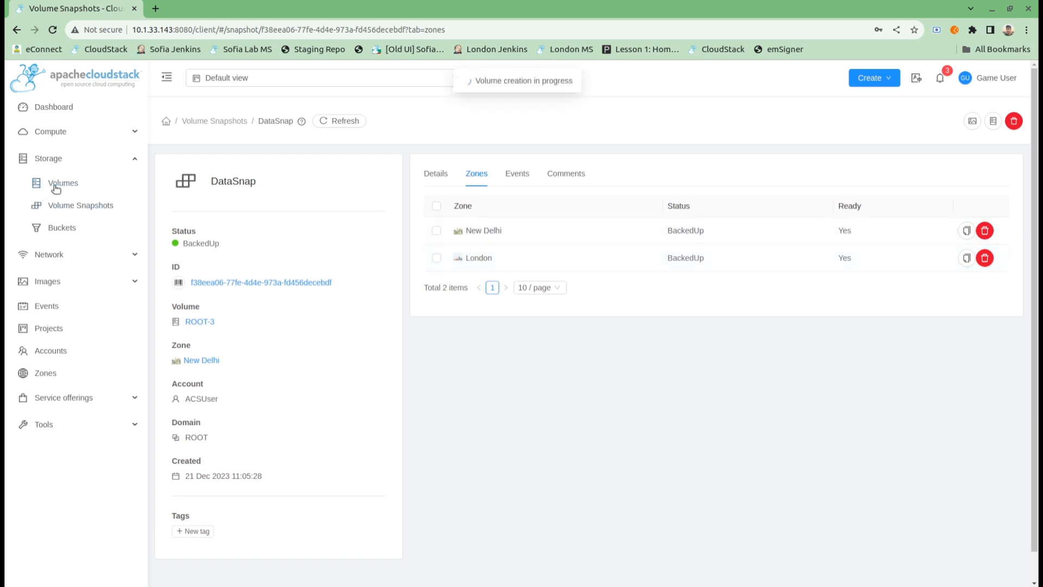
View snap1's zones, now backed up in both New Delhi and London
{"action": "left_click", "coordinate": [63, 183]}
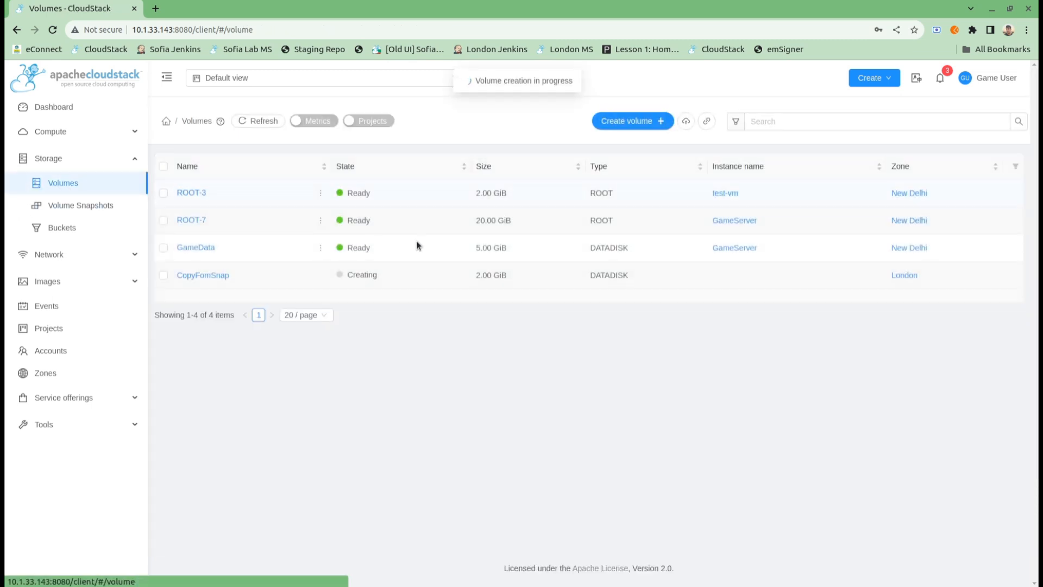
{"action": "mouse_move", "coordinate": [202, 275]}
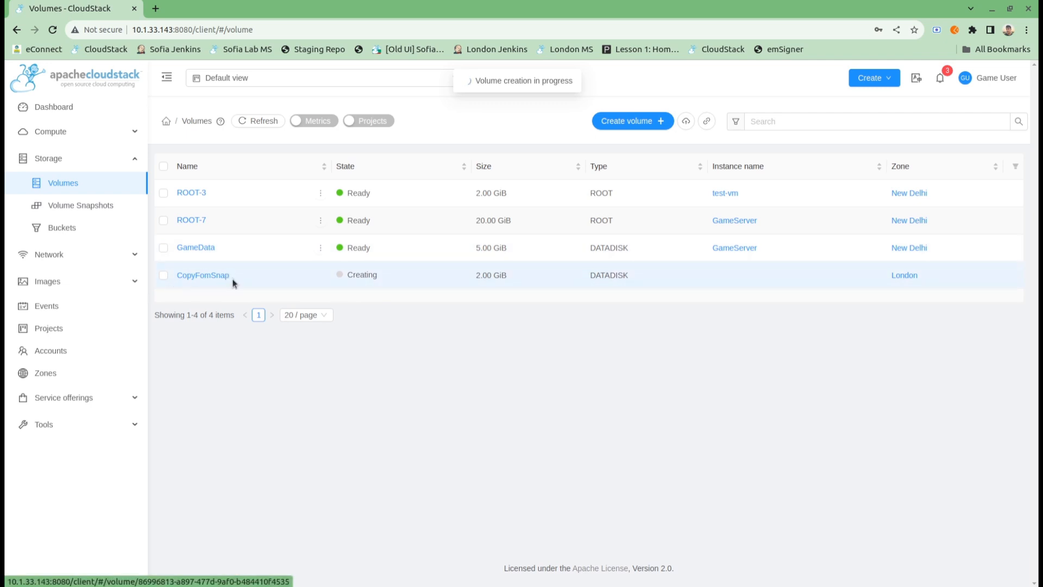
{"action": "mouse_move", "coordinate": [63, 214]}
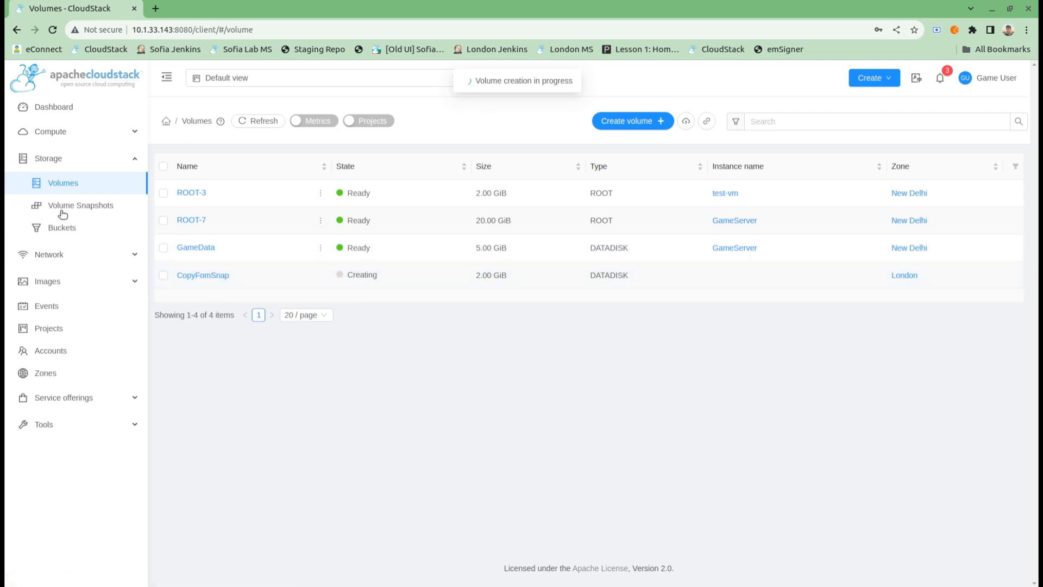
{"action": "left_click", "coordinate": [80, 205]}
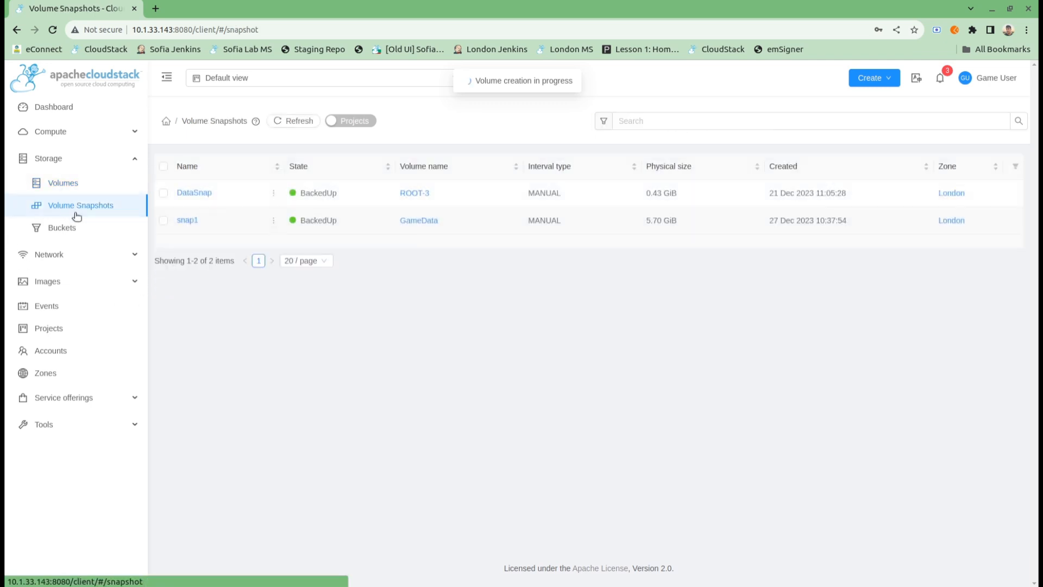
{"action": "left_click", "coordinate": [188, 220]}
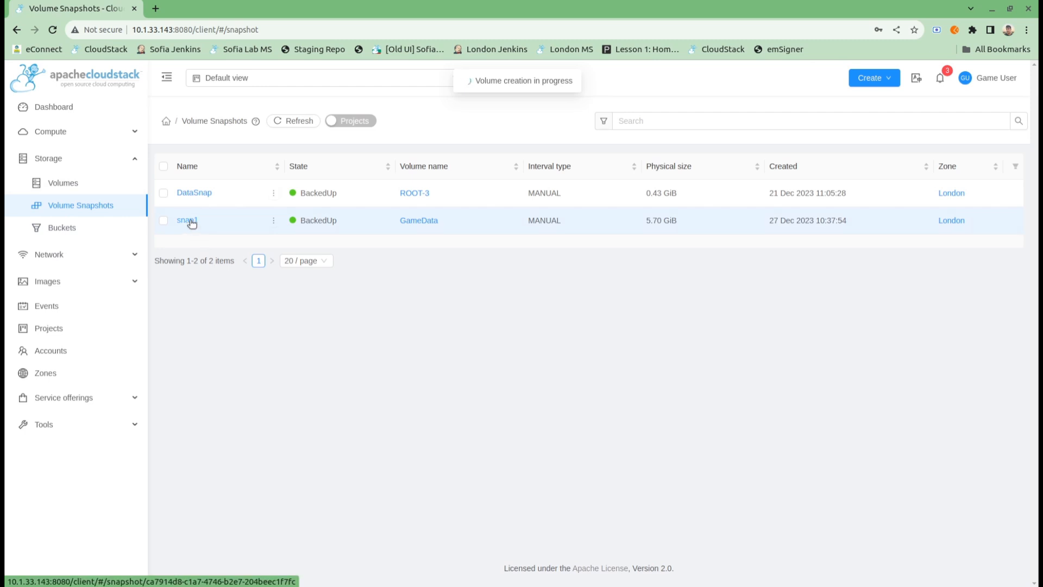
{"action": "left_click", "coordinate": [185, 221]}
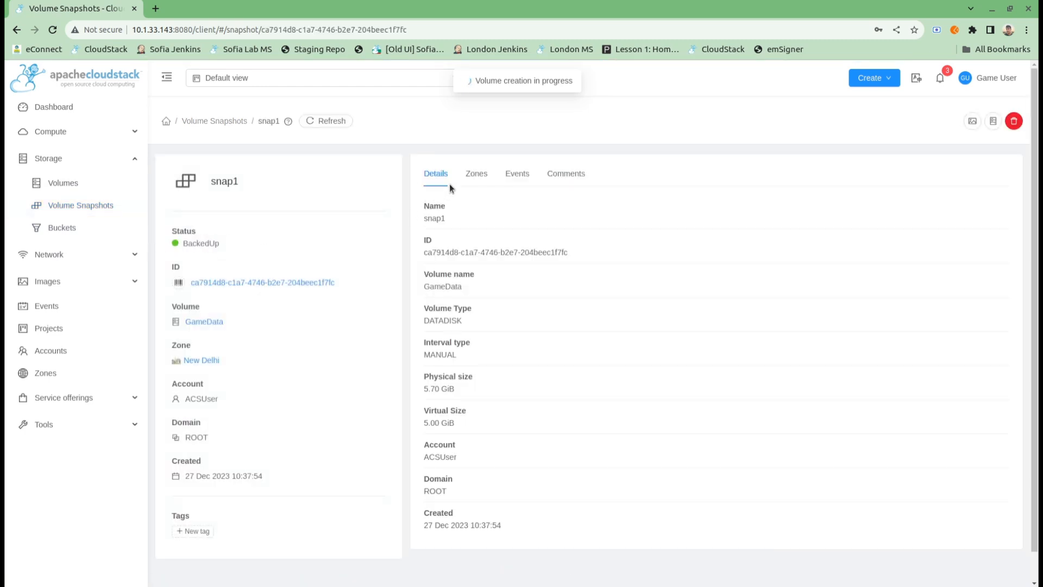
{"action": "left_click", "coordinate": [476, 173]}
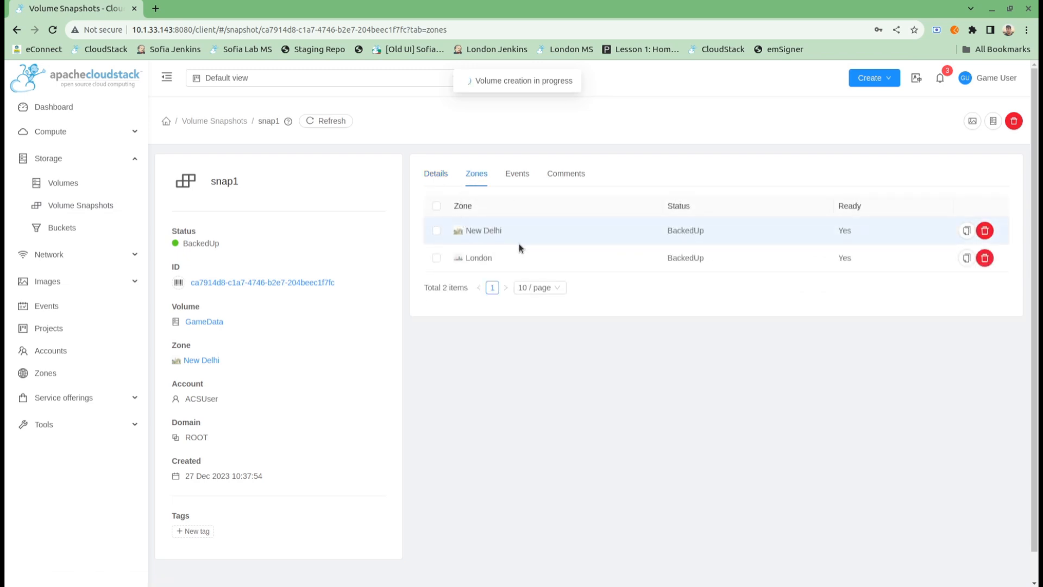
{"action": "mouse_move", "coordinate": [654, 192]}
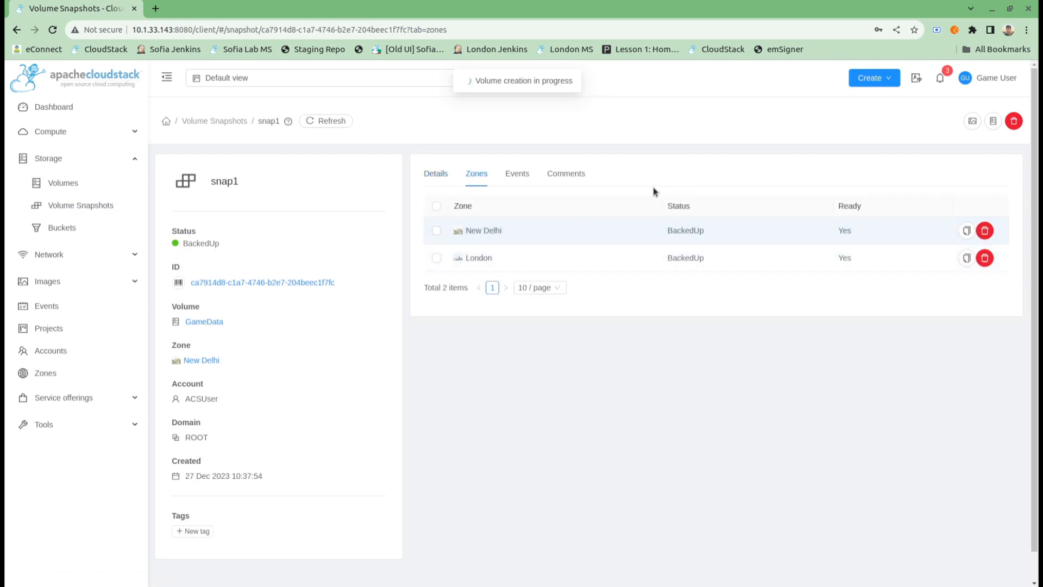
{"action": "mouse_move", "coordinate": [878, 263]}
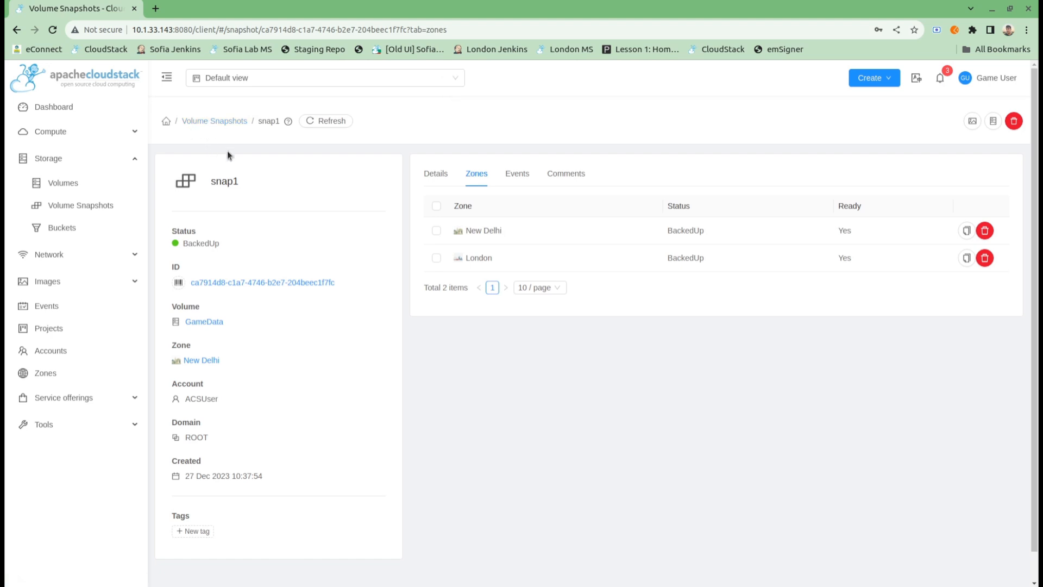
{"action": "mouse_move", "coordinate": [371, 346]}
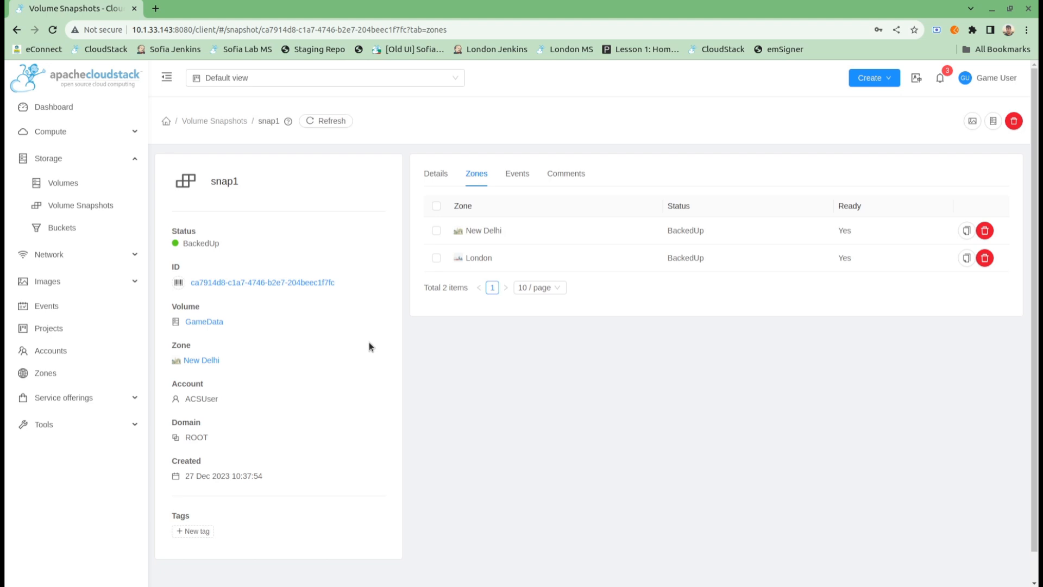
{"action": "mouse_move", "coordinate": [434, 319]}
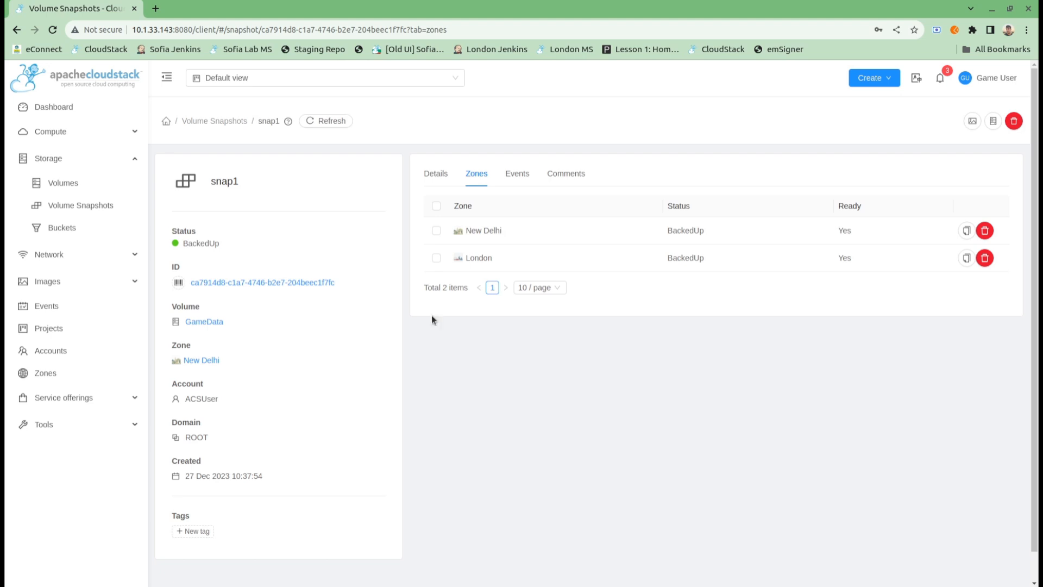
{"action": "mouse_move", "coordinate": [649, 327]}
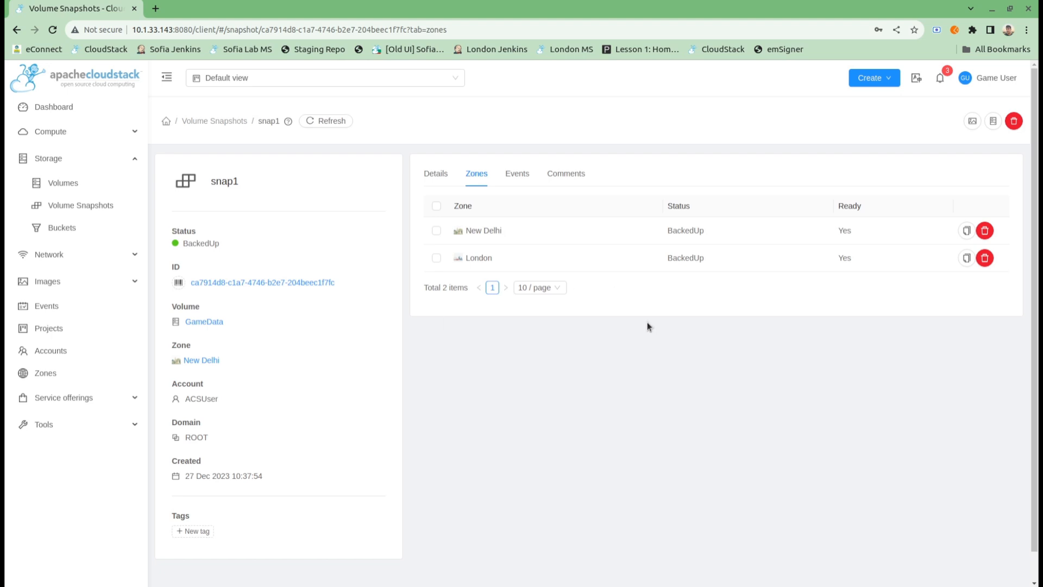
{"action": "mouse_move", "coordinate": [656, 319]}
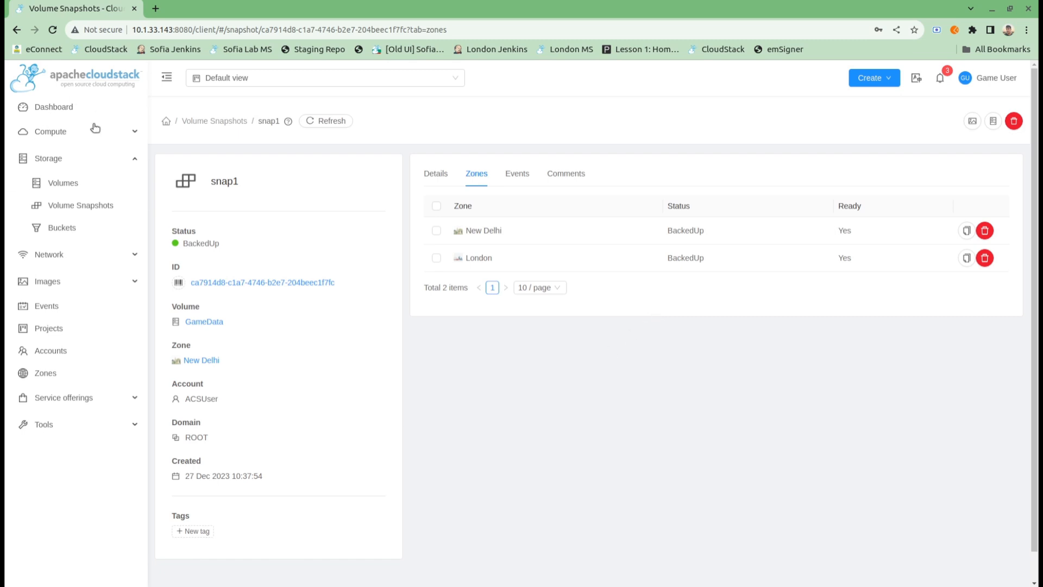
Check the Volumes list, where CopyFomSnap shows Ready in London
{"action": "left_click", "coordinate": [63, 182]}
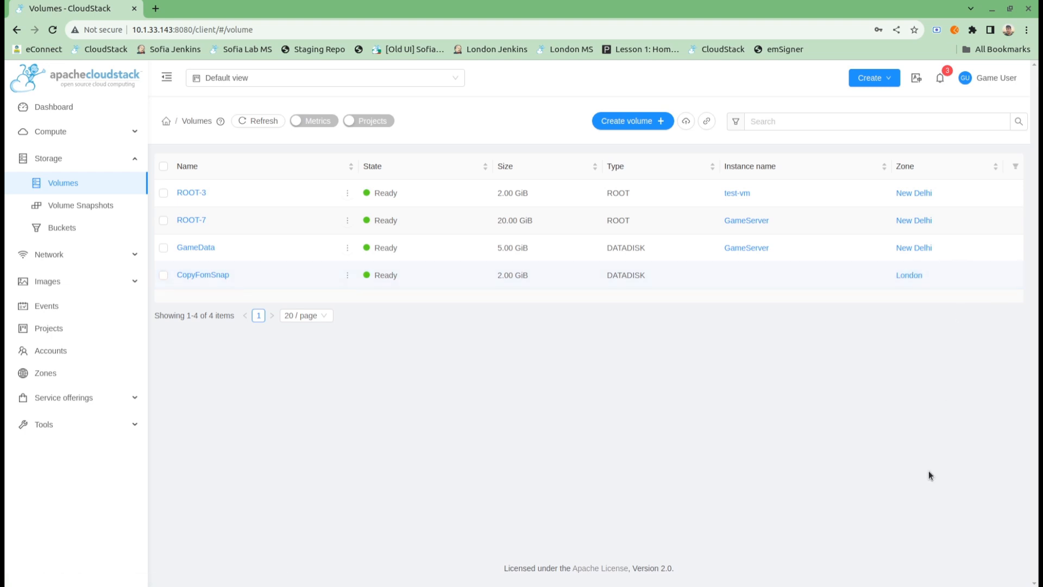
{"action": "mouse_move", "coordinate": [912, 517]}
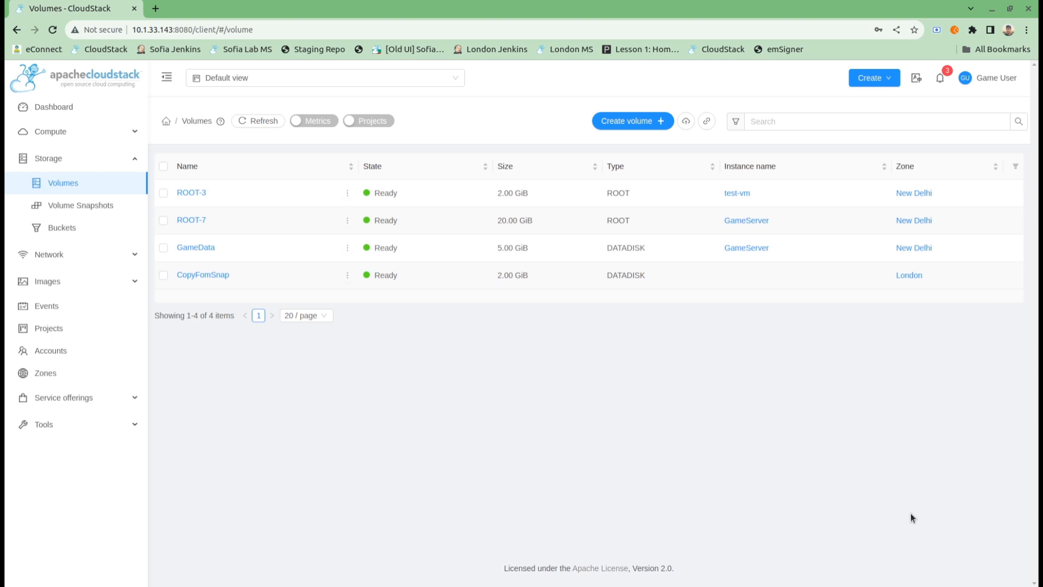